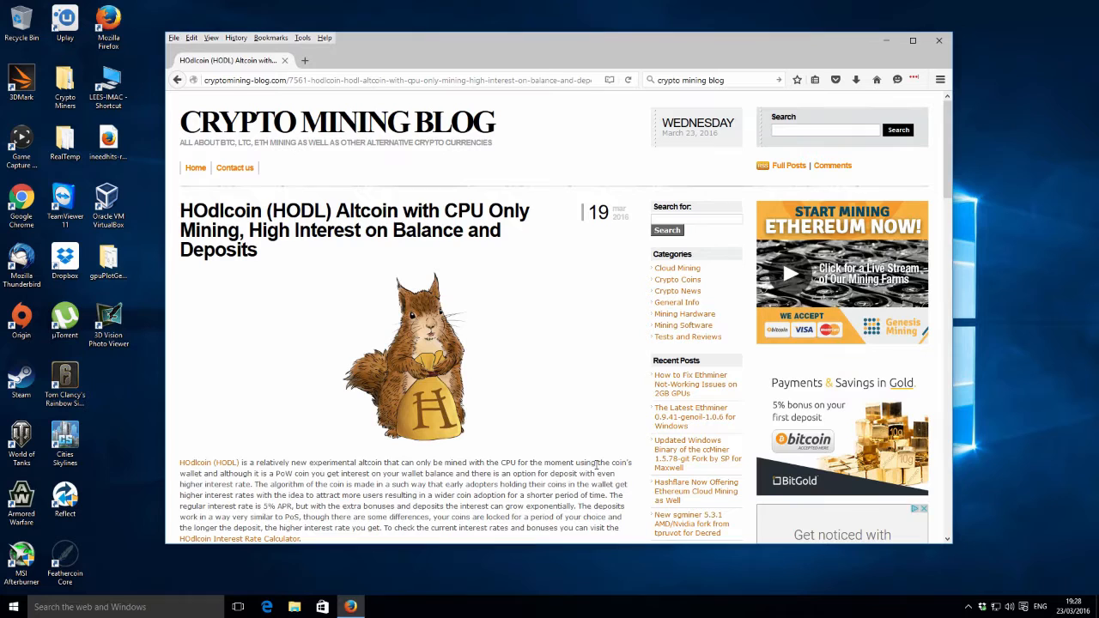
Step: Open the HOdlcoin (HODL) announcement thread and save the win64 setup installer
scroll(down, 3)
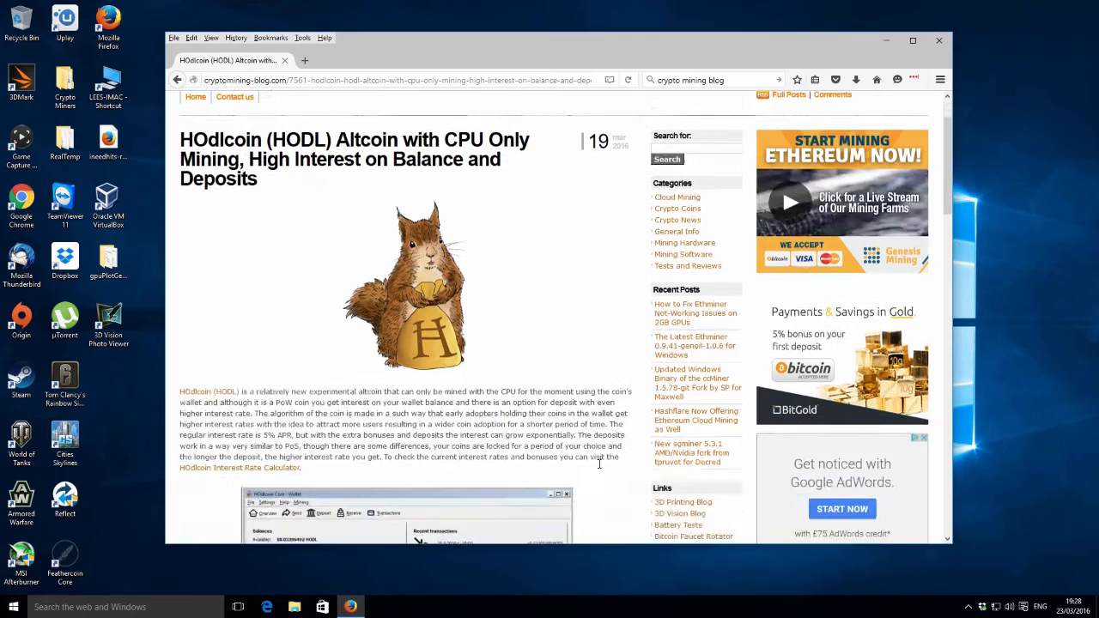
scroll(down, 3)
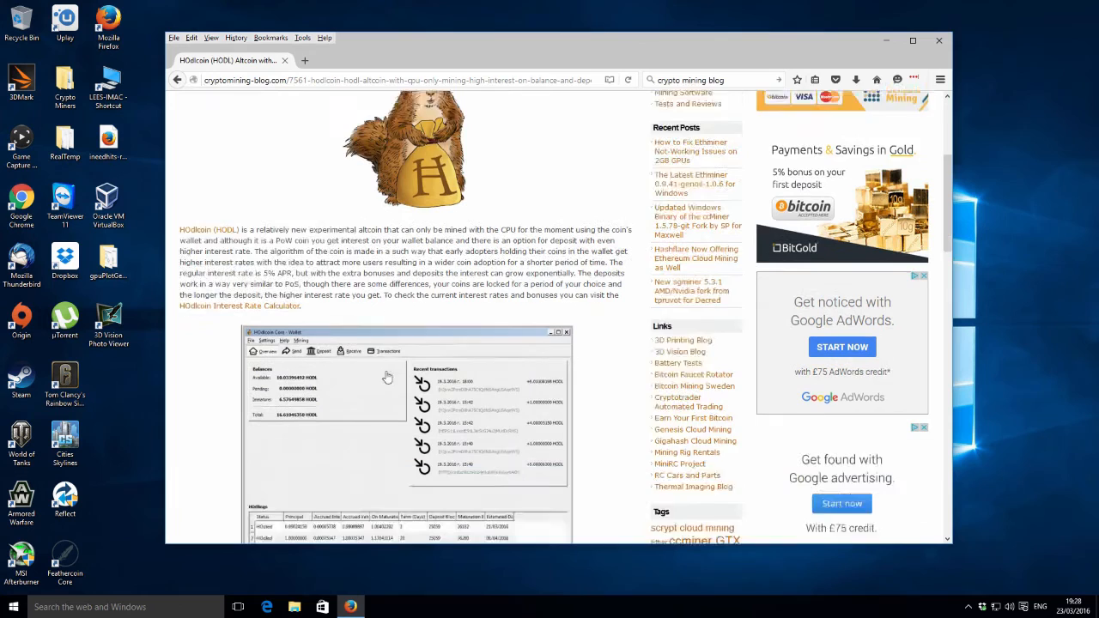
scroll(down, 3)
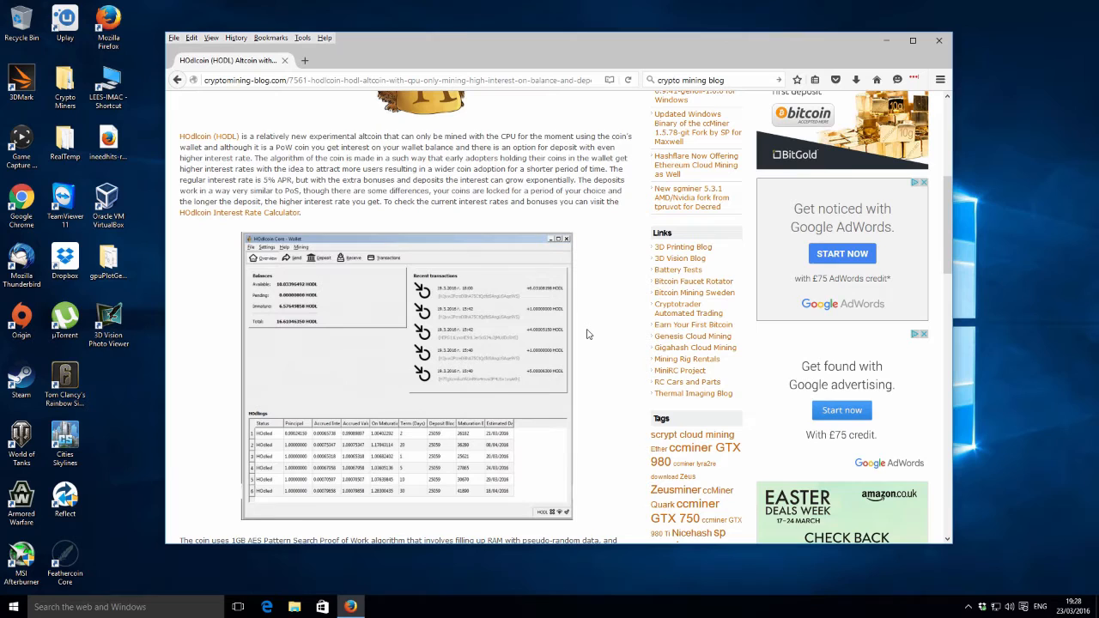
scroll(down, 3)
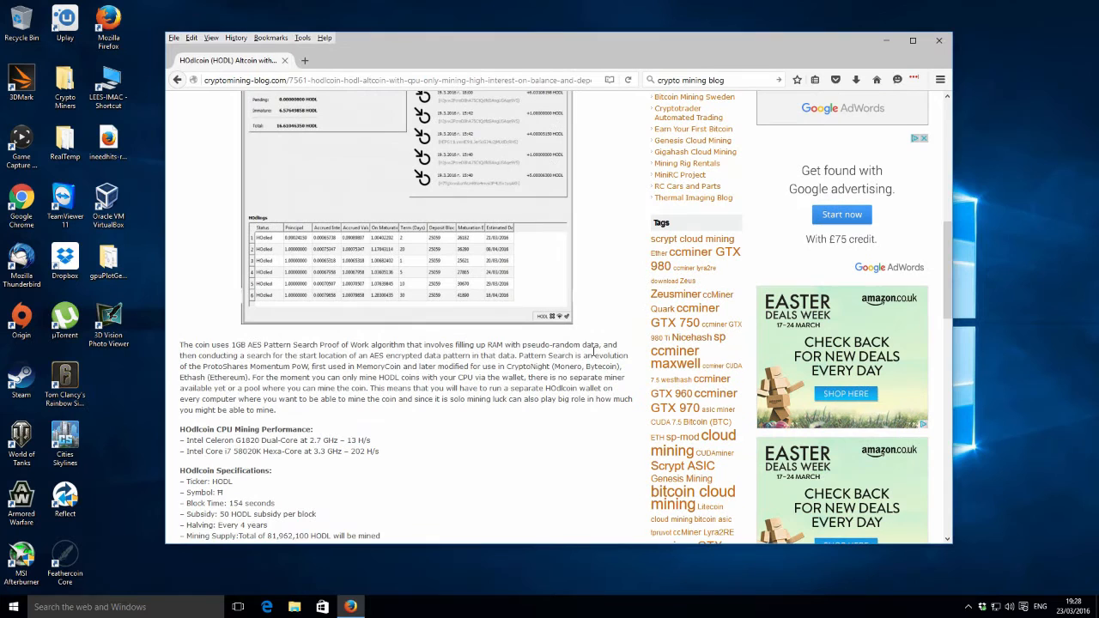
scroll(down, 3)
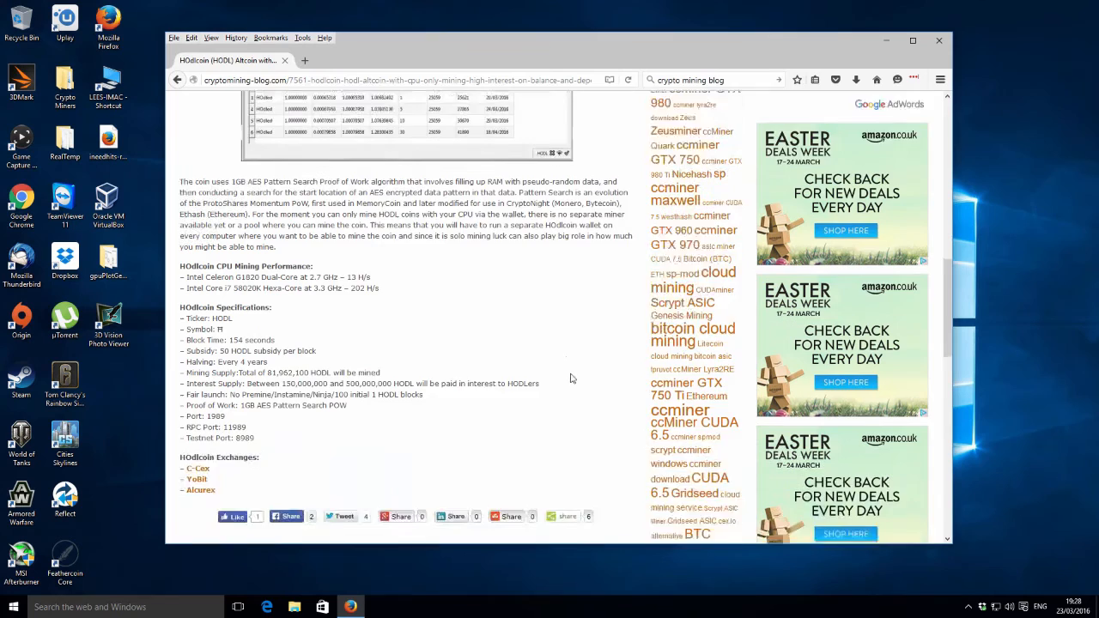
scroll(down, 3)
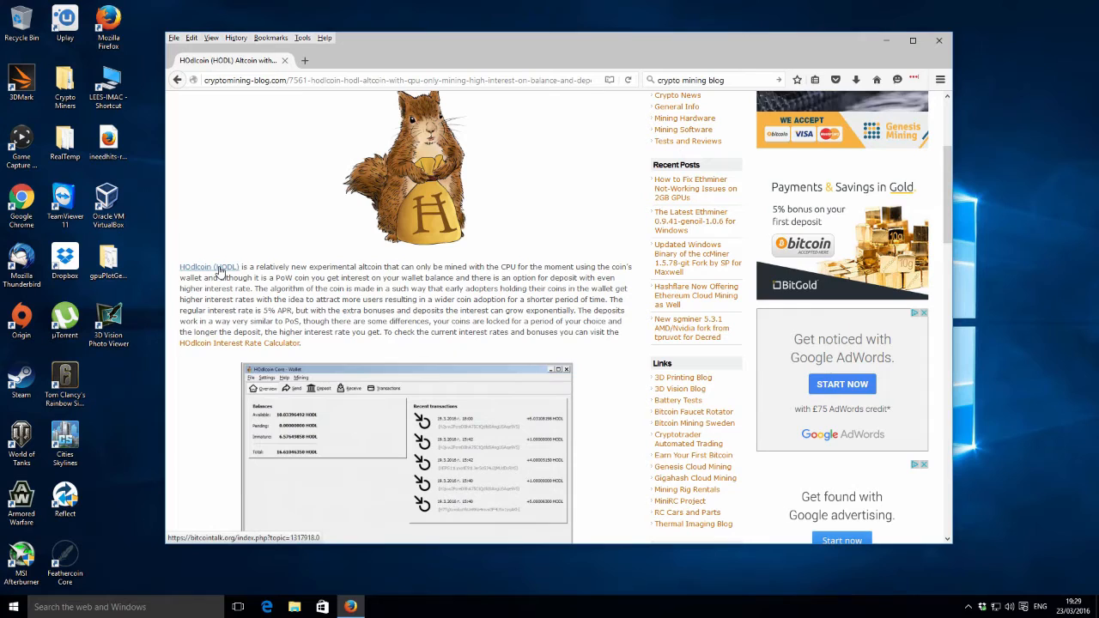
click(209, 266)
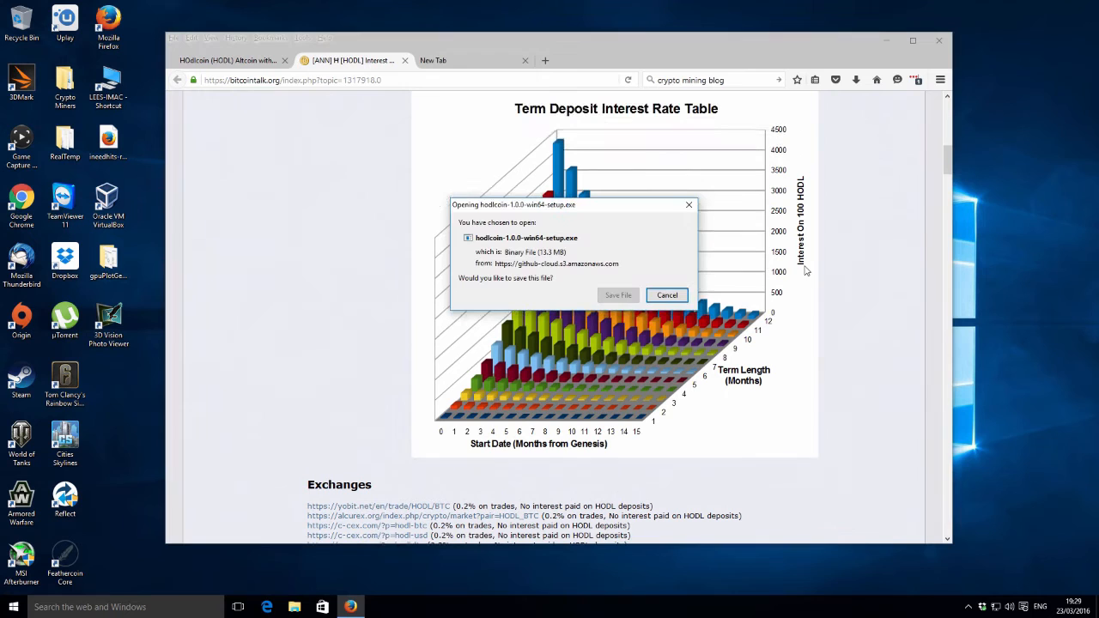
click(666, 294)
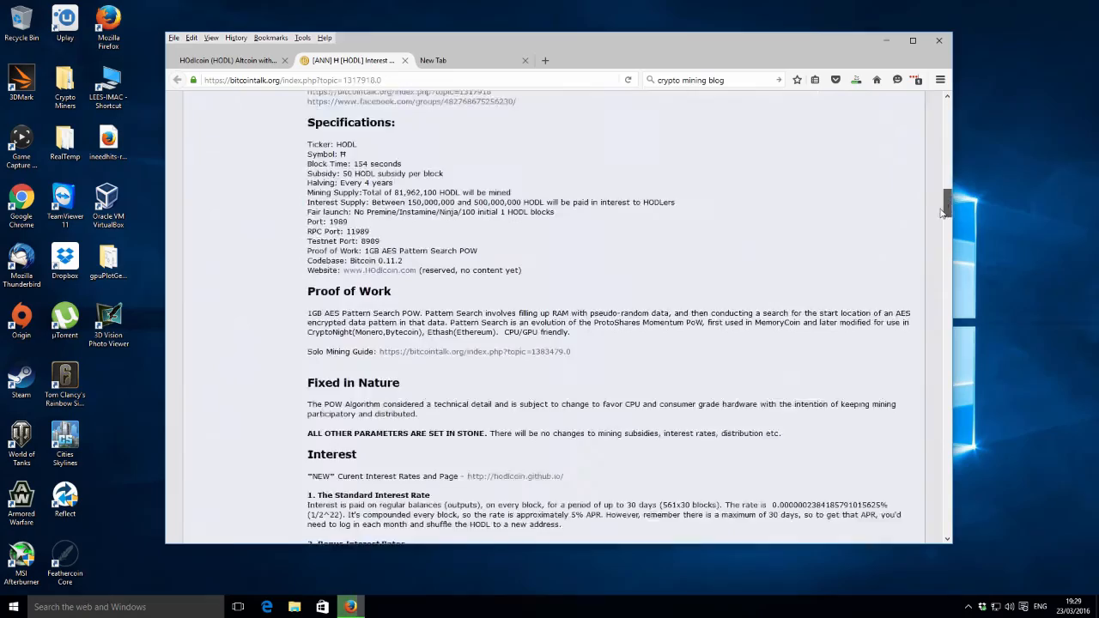
scroll(down, 3)
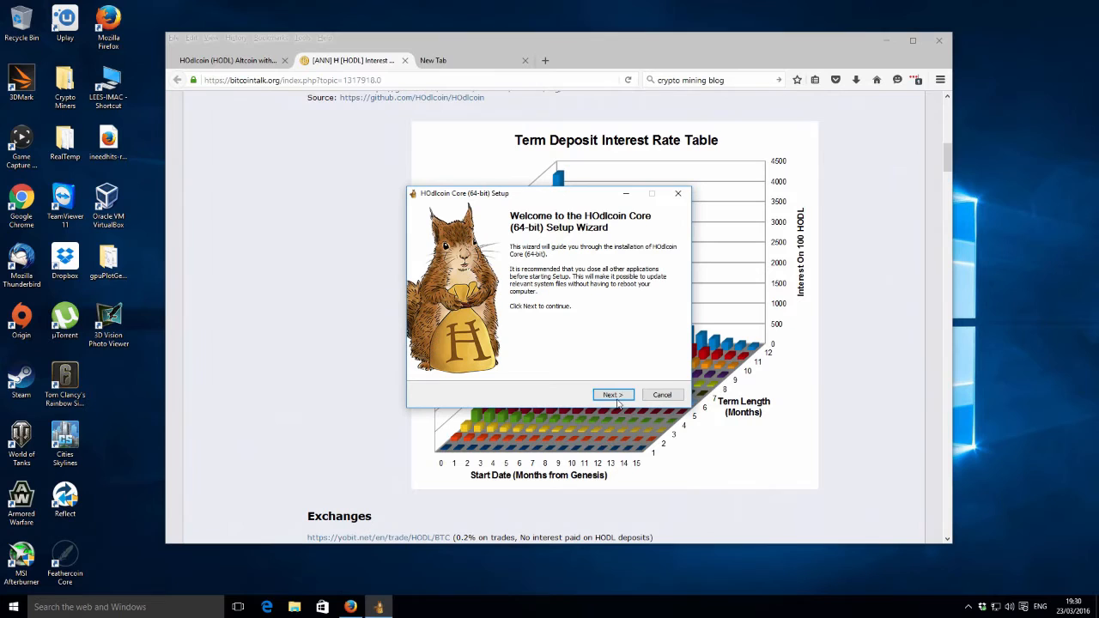
Step: Install HOdlcoin Core (64-bit) into a new F:\Cryptocoins\HODL folder
click(612, 395)
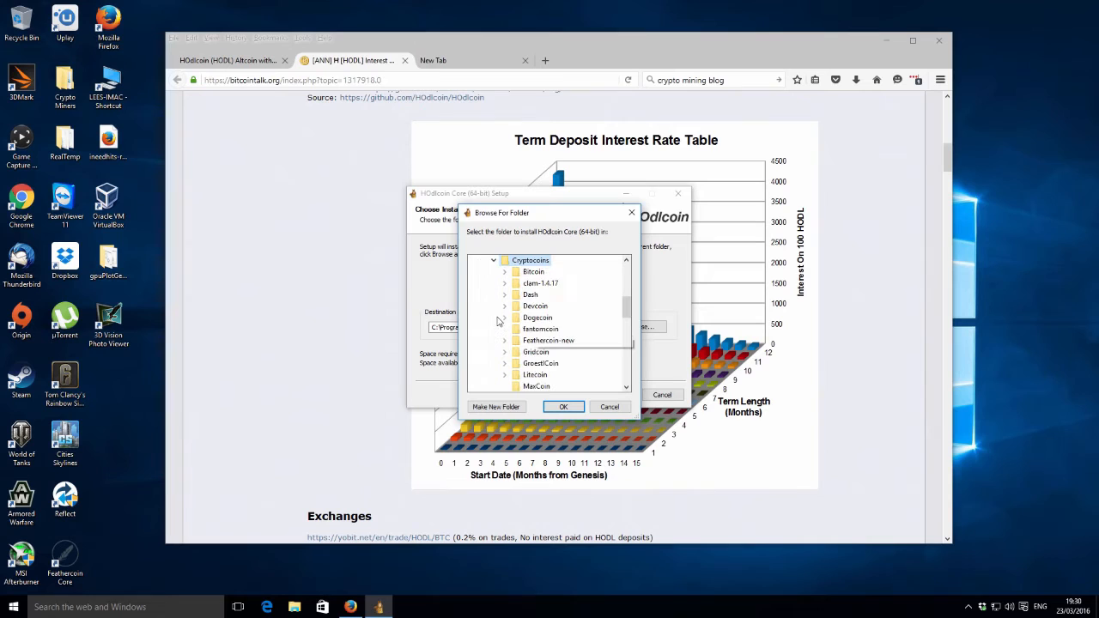
click(496, 406)
text(HODL)
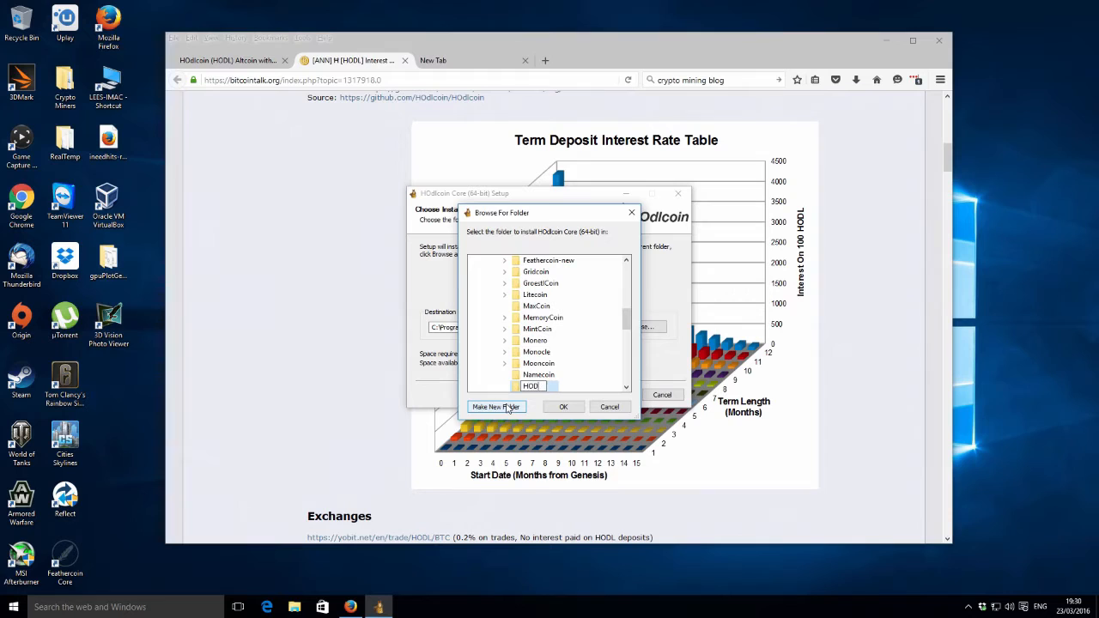
click(564, 406)
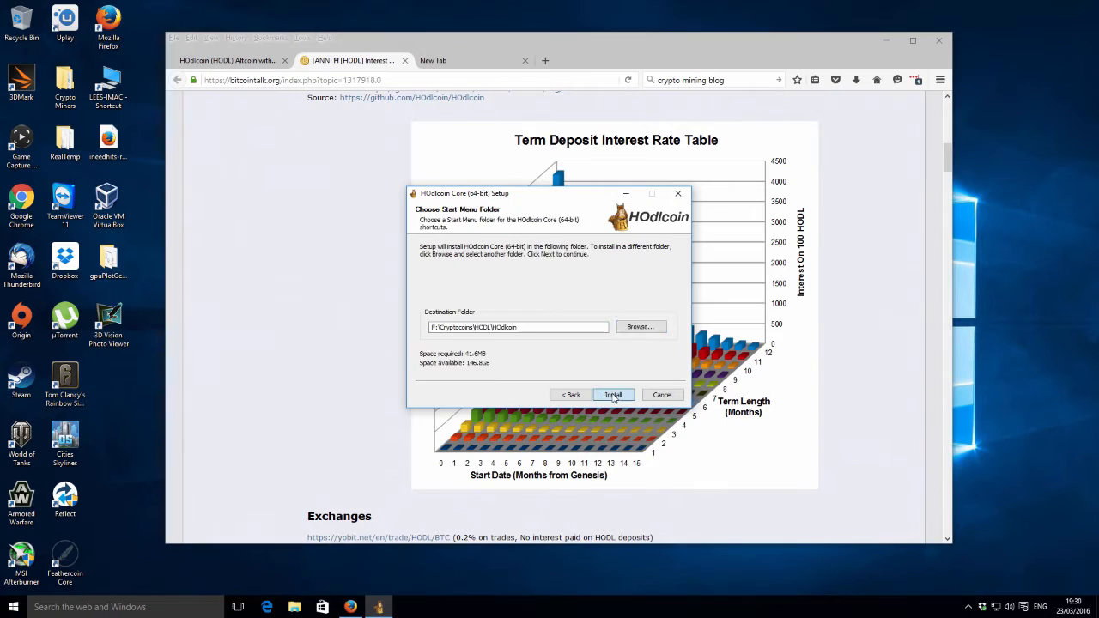
click(612, 395)
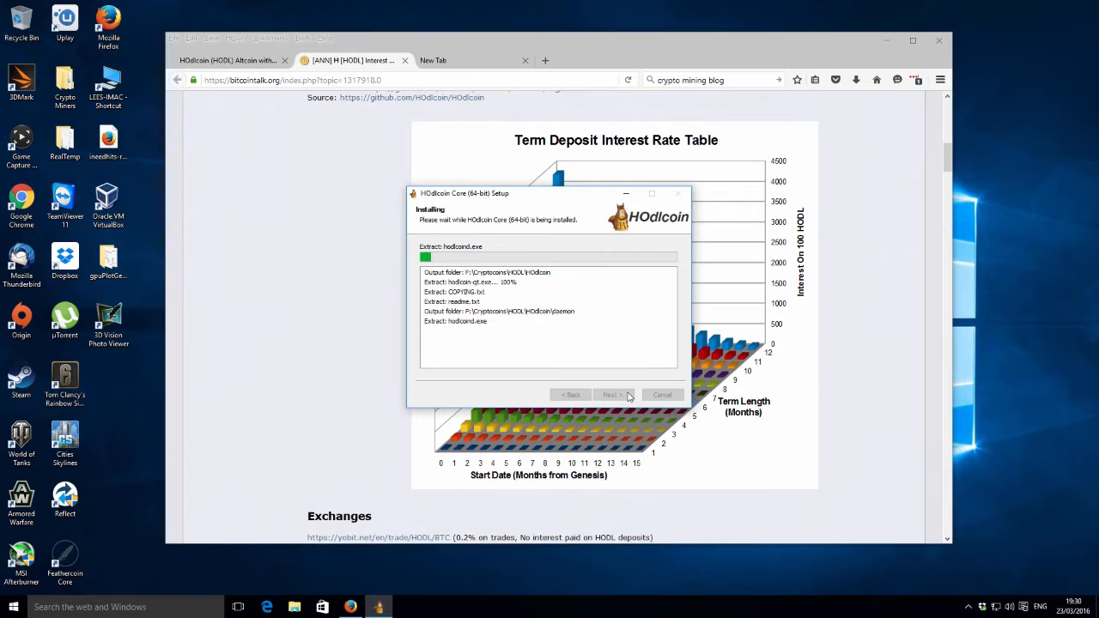
click(612, 394)
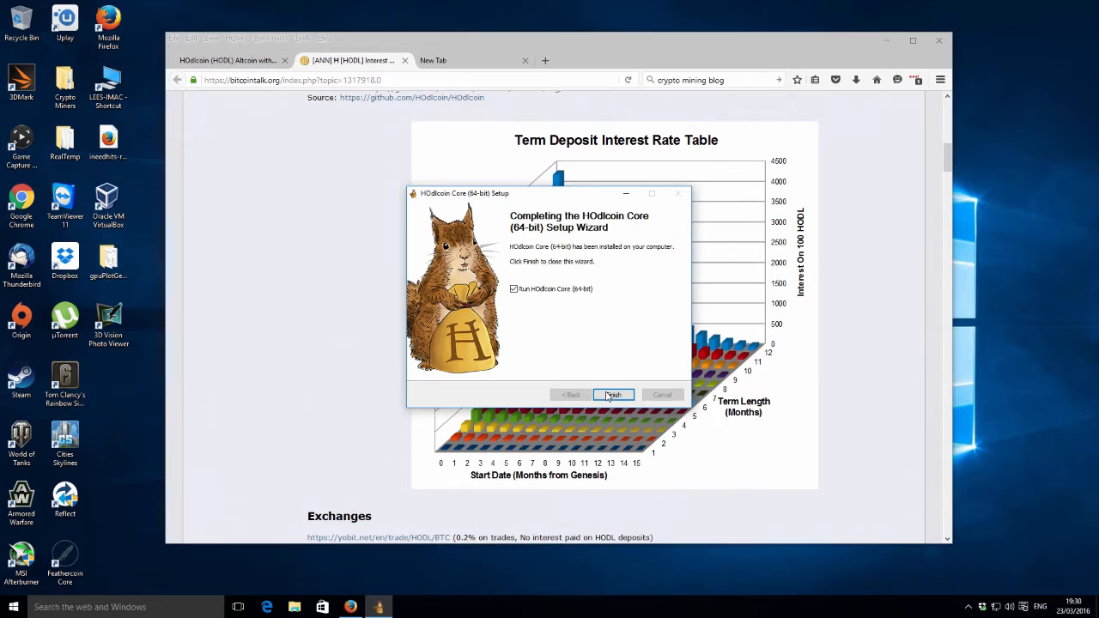
Step: Finish setup, store wallet data in a custom F: folder, and allow firewall access
click(614, 395)
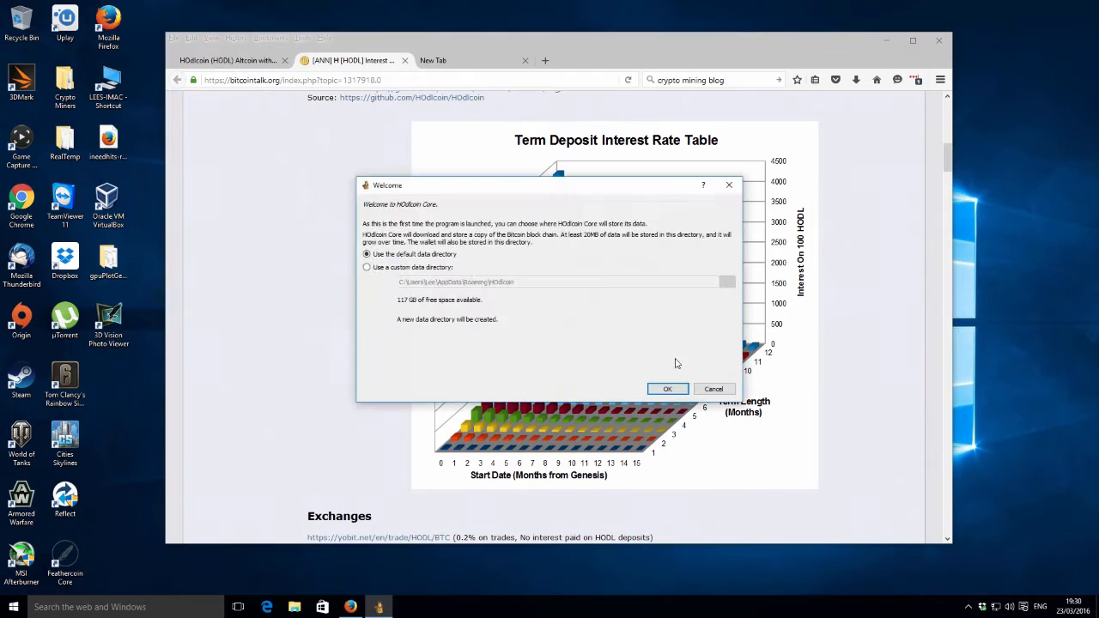
click(367, 267)
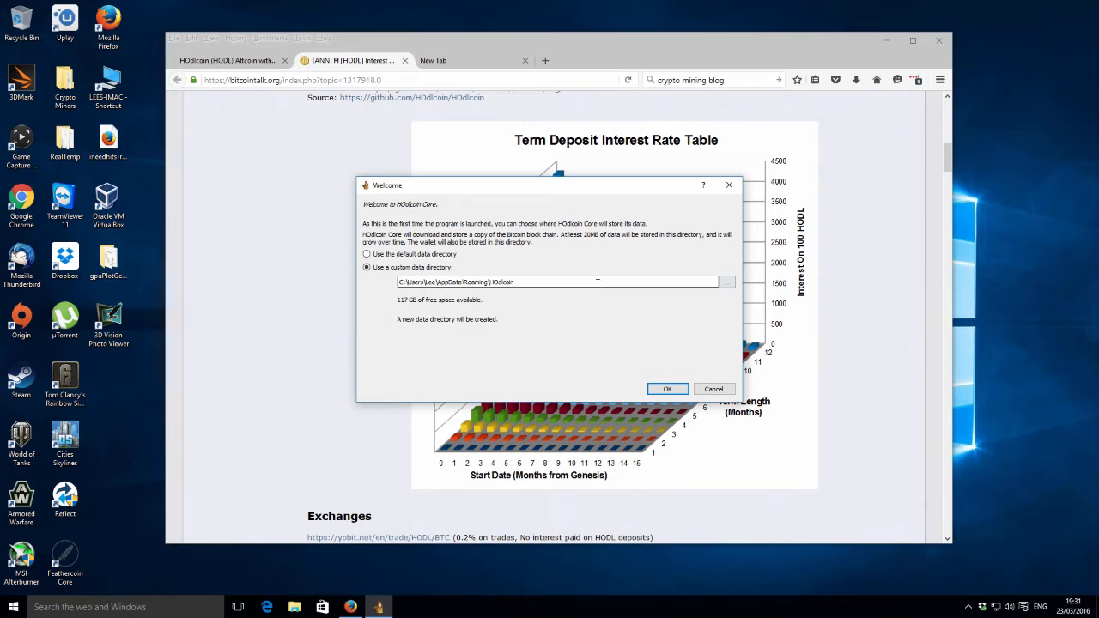
click(727, 282)
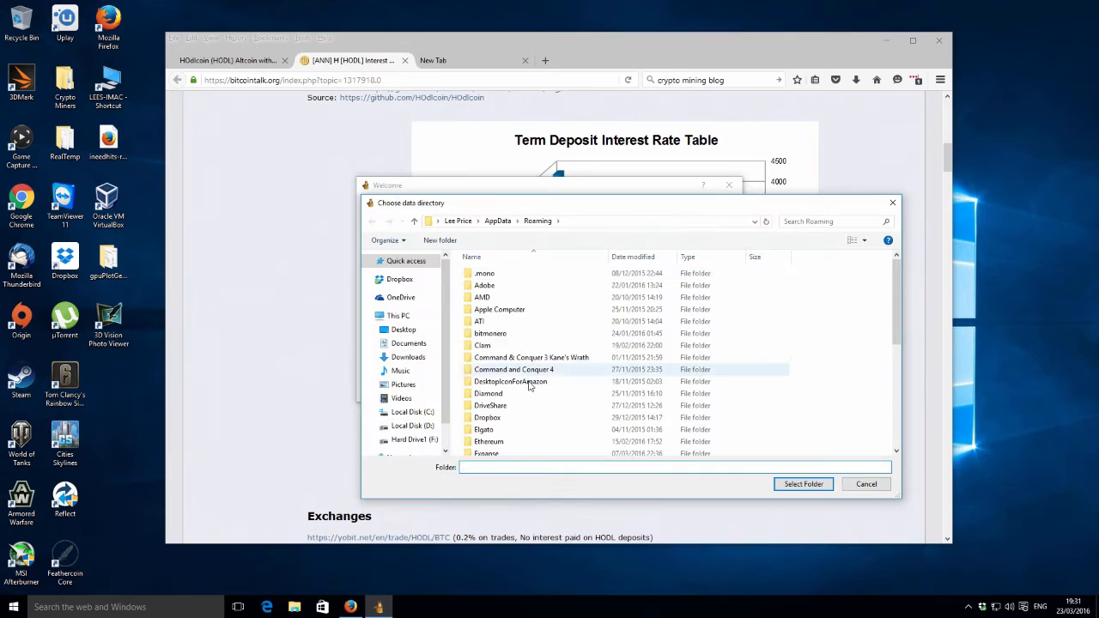
click(415, 439)
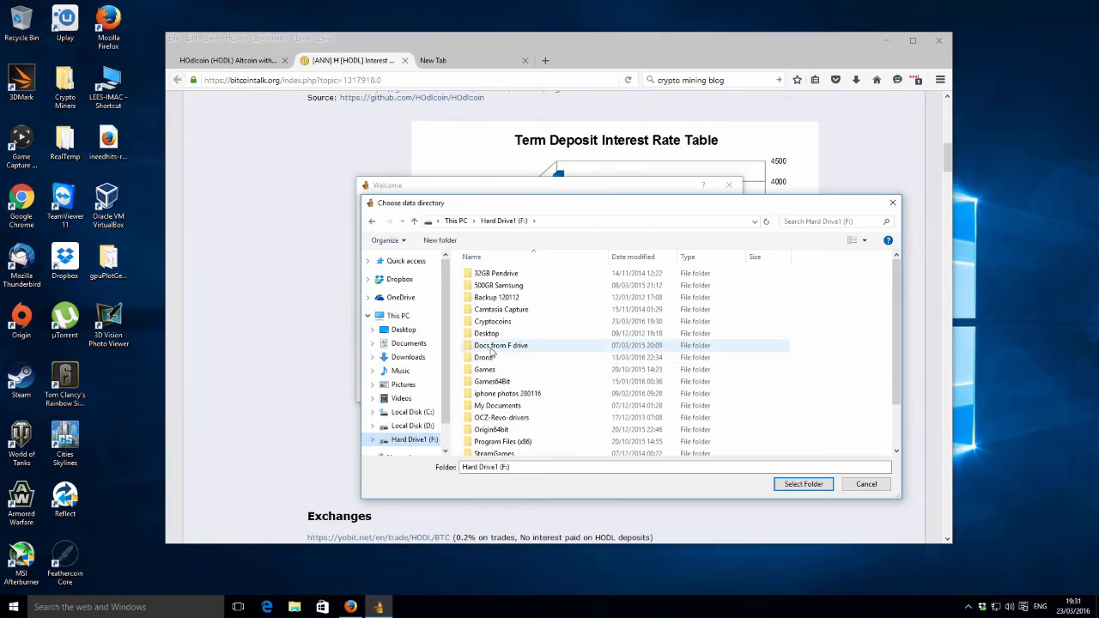
double_click(493, 321)
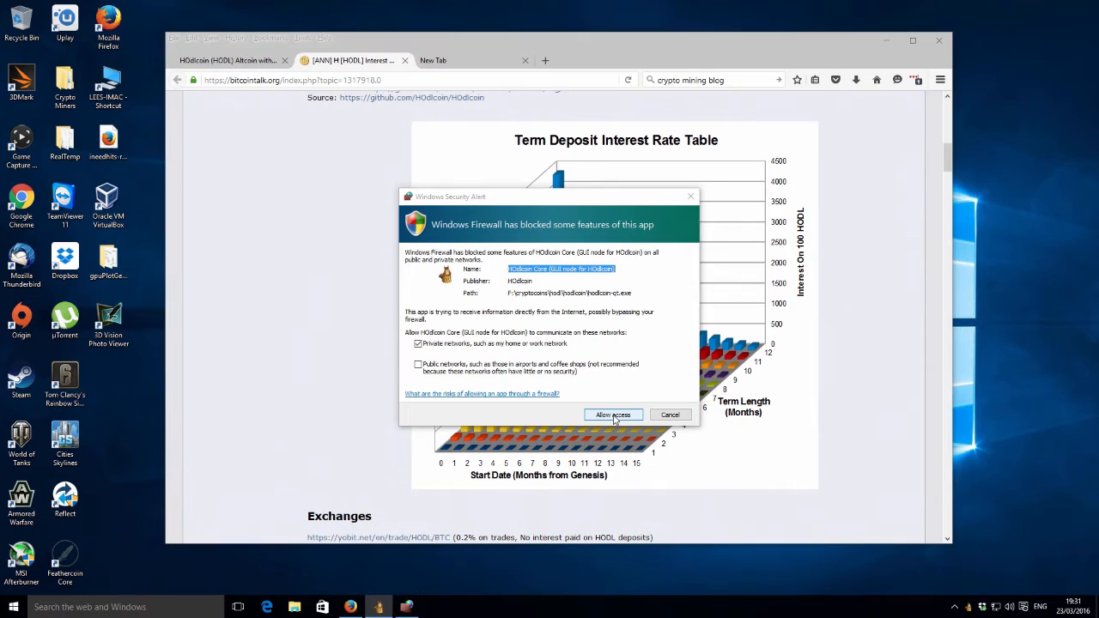
click(614, 415)
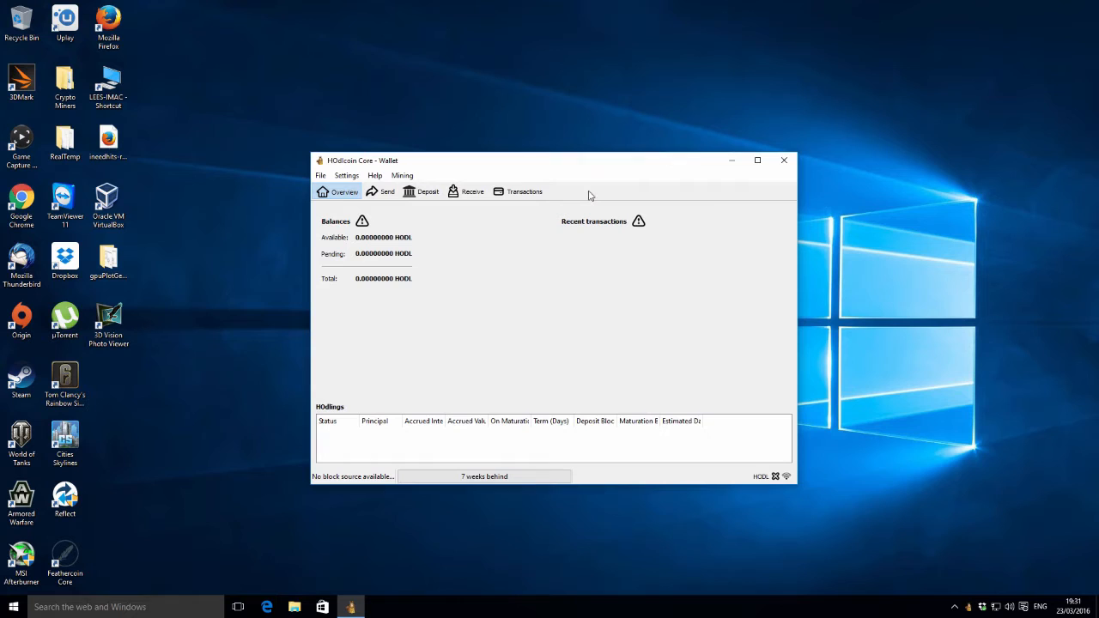
mouse_move(530, 177)
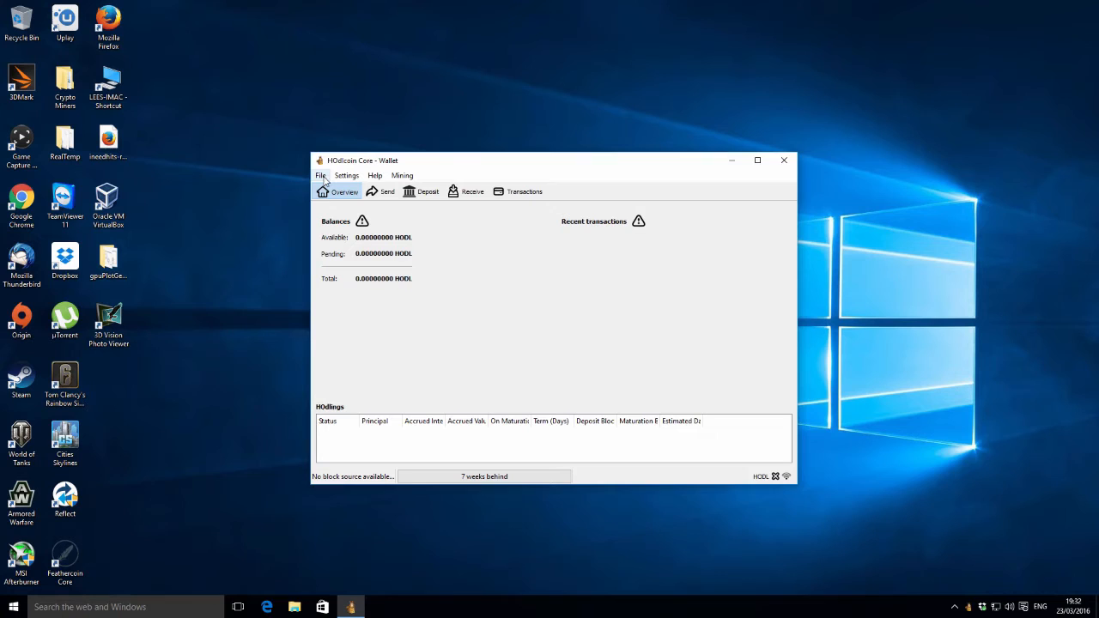
click(320, 175)
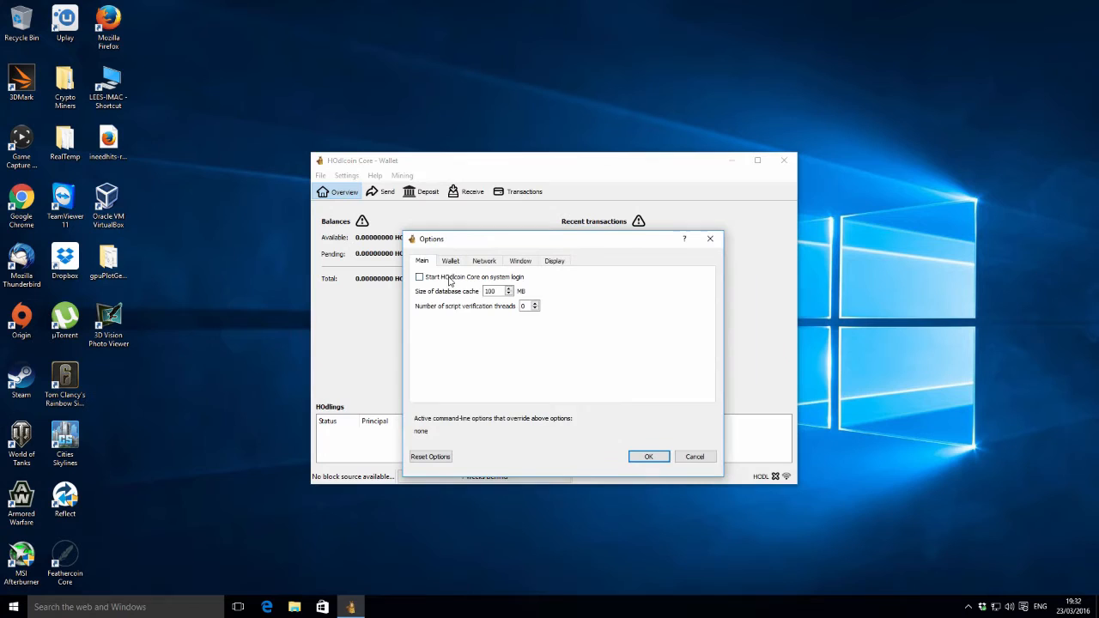
mouse_move(428, 264)
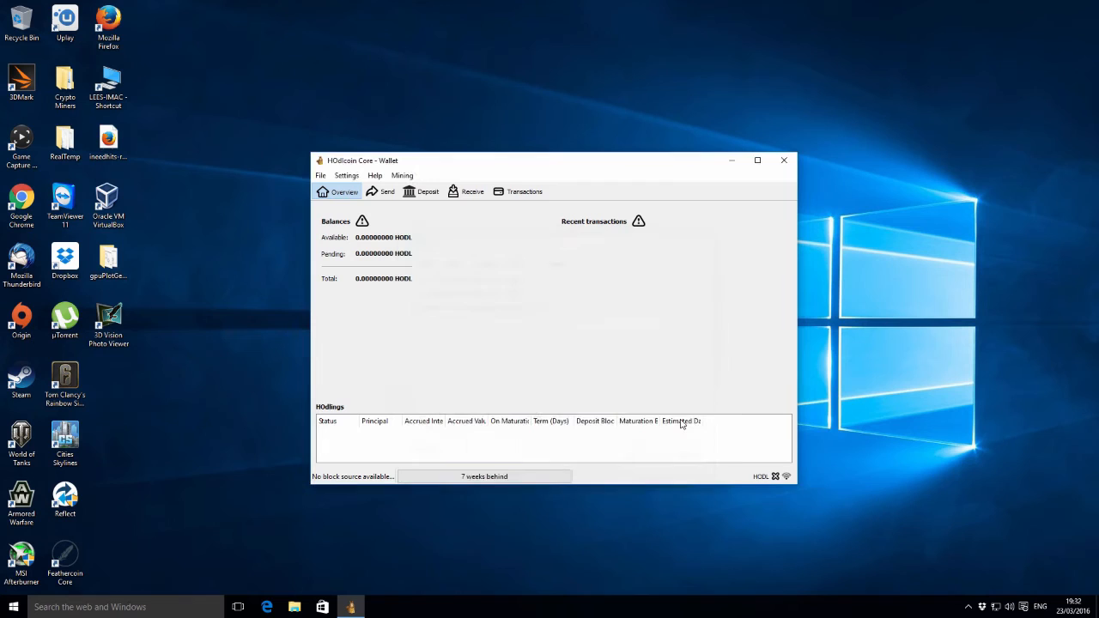
Step: Open the Mining menu offering Solo Mining On and Off
click(402, 175)
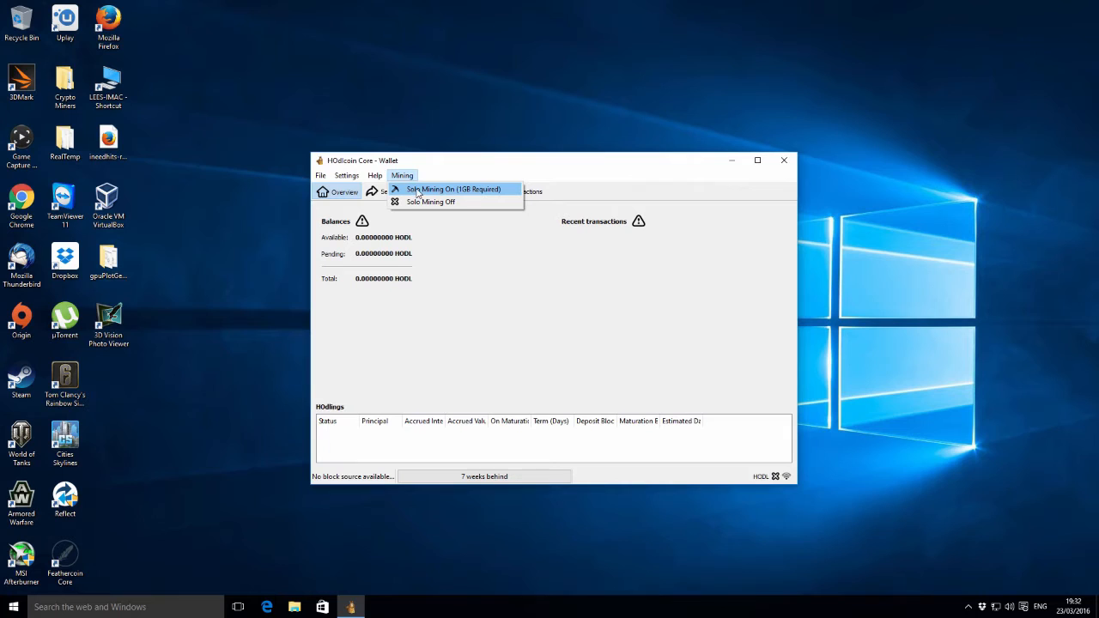
mouse_move(494, 191)
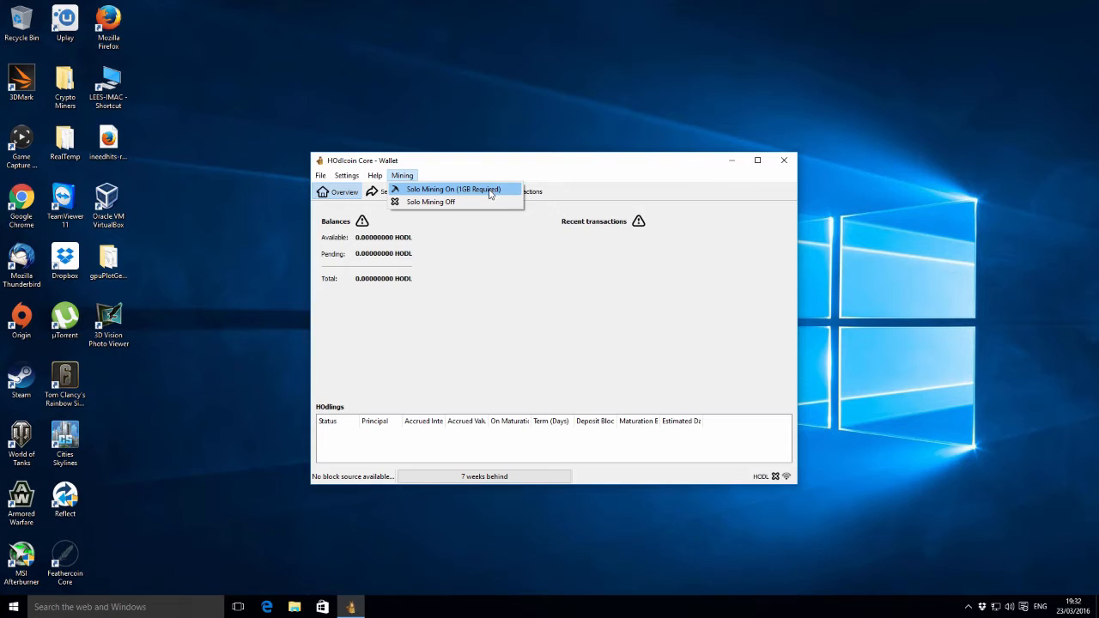
mouse_move(430, 202)
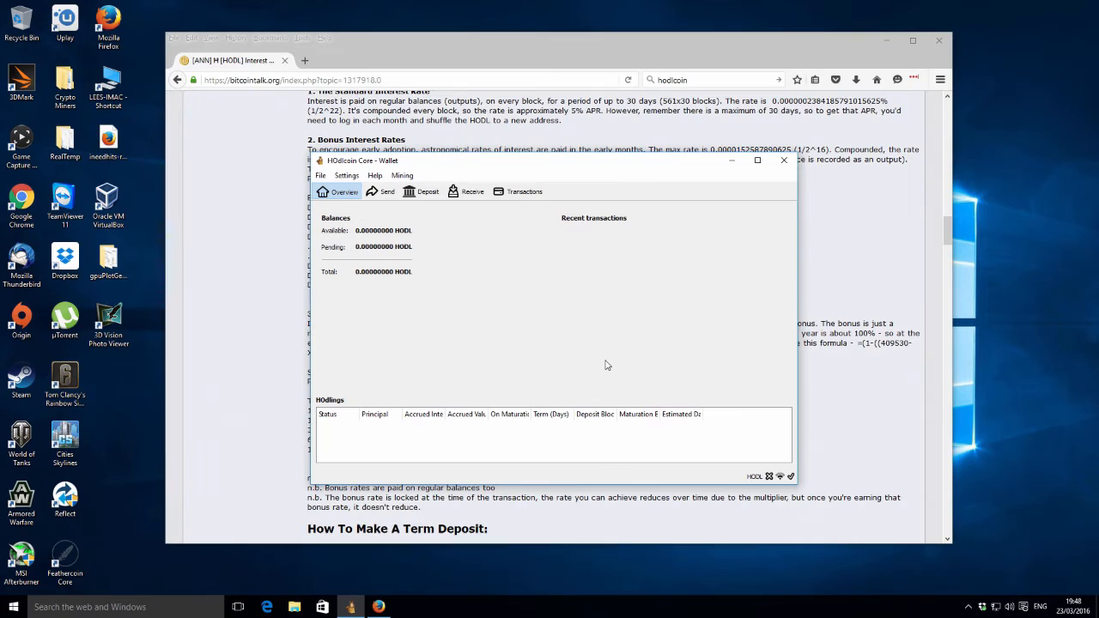
mouse_move(732, 162)
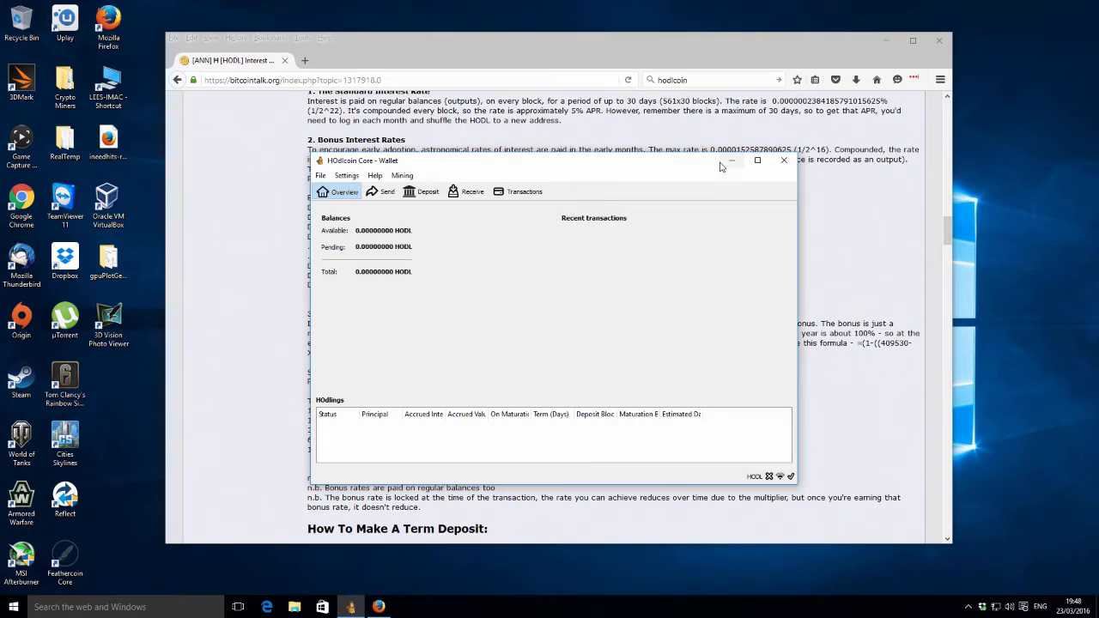
mouse_move(780, 479)
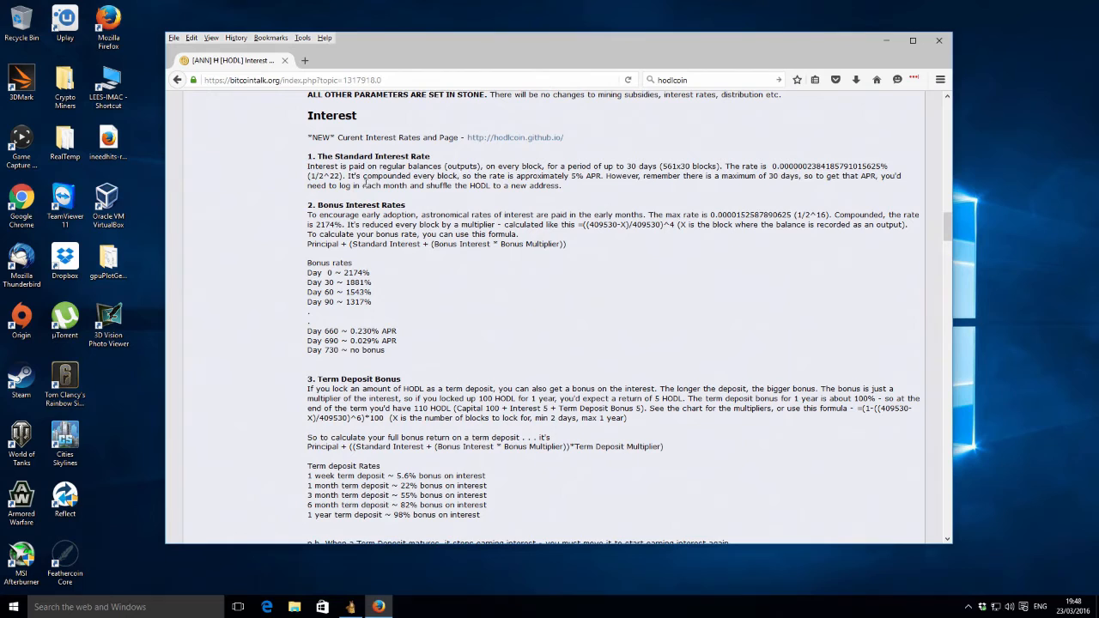
mouse_move(576, 301)
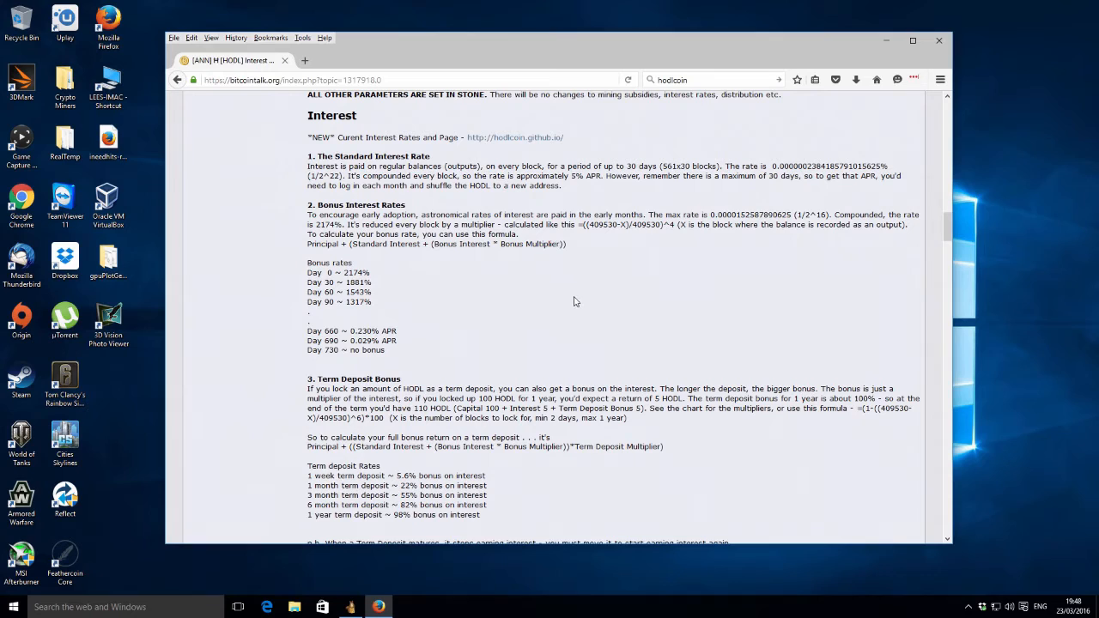
mouse_move(591, 202)
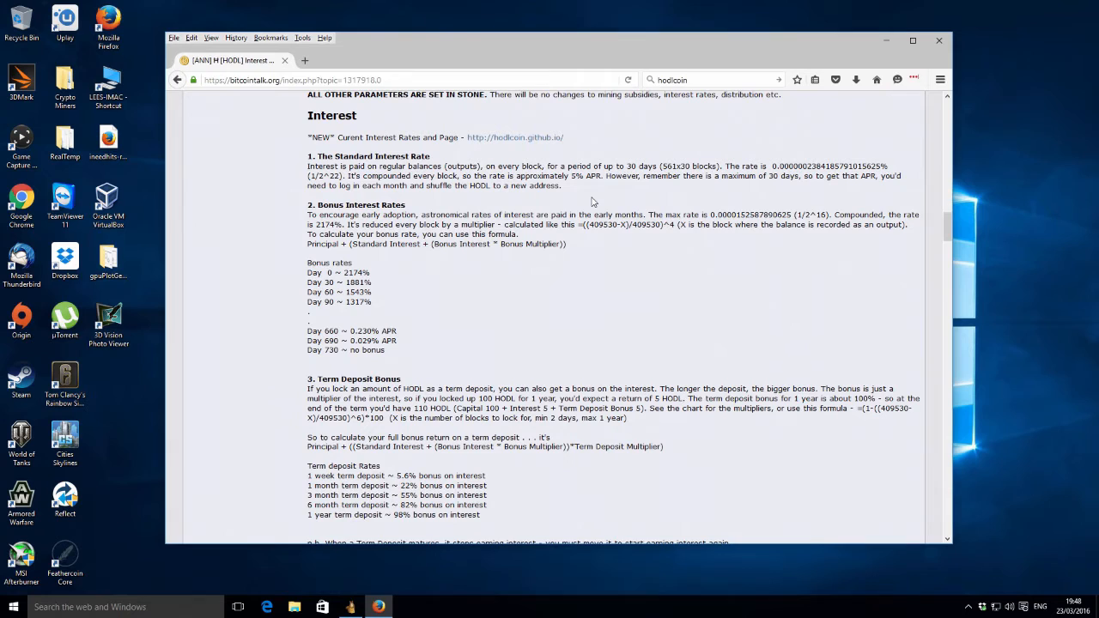
mouse_move(537, 209)
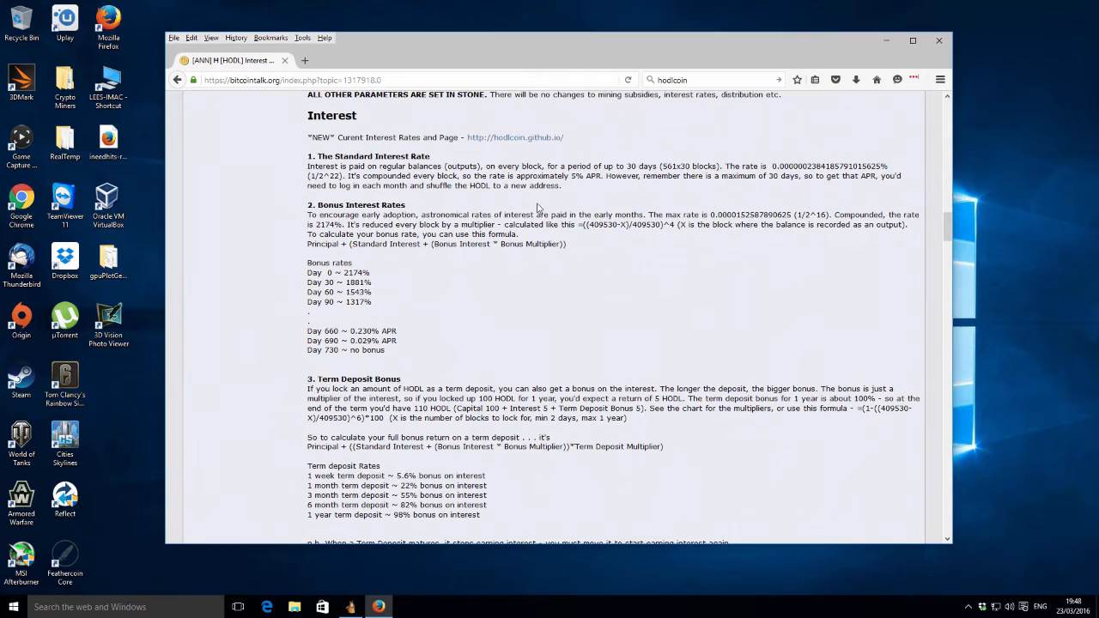
mouse_move(307, 277)
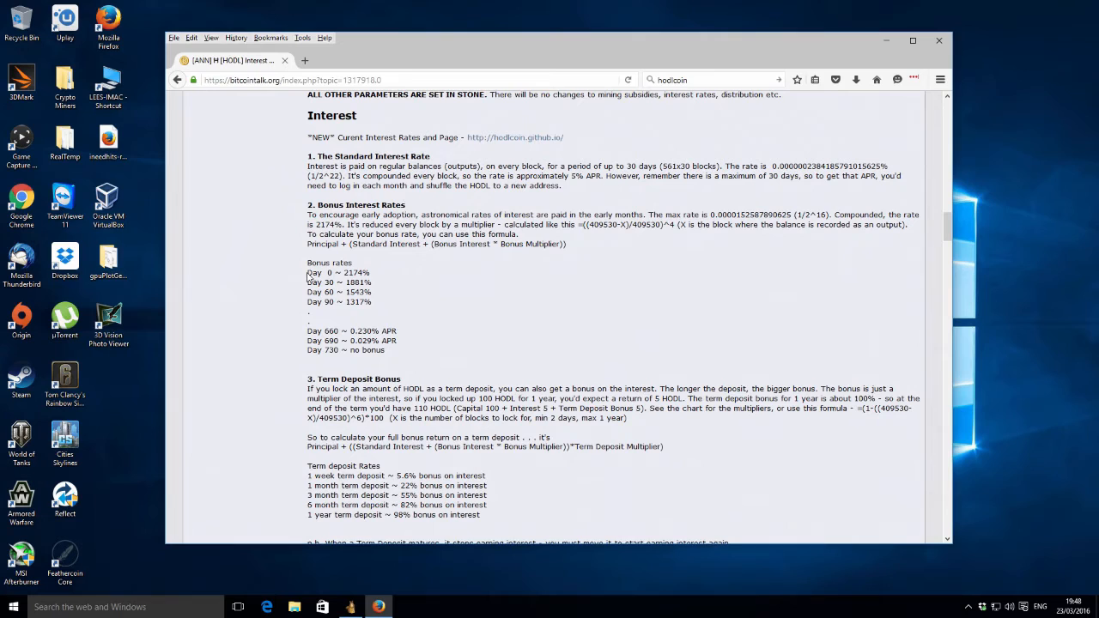
mouse_move(385, 276)
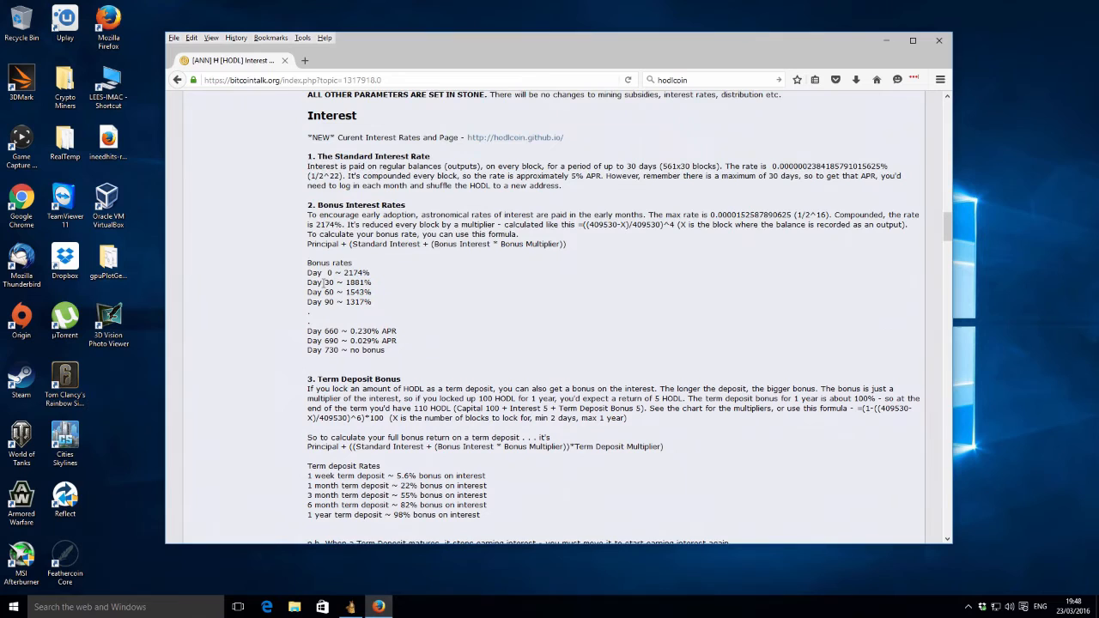
mouse_move(359, 301)
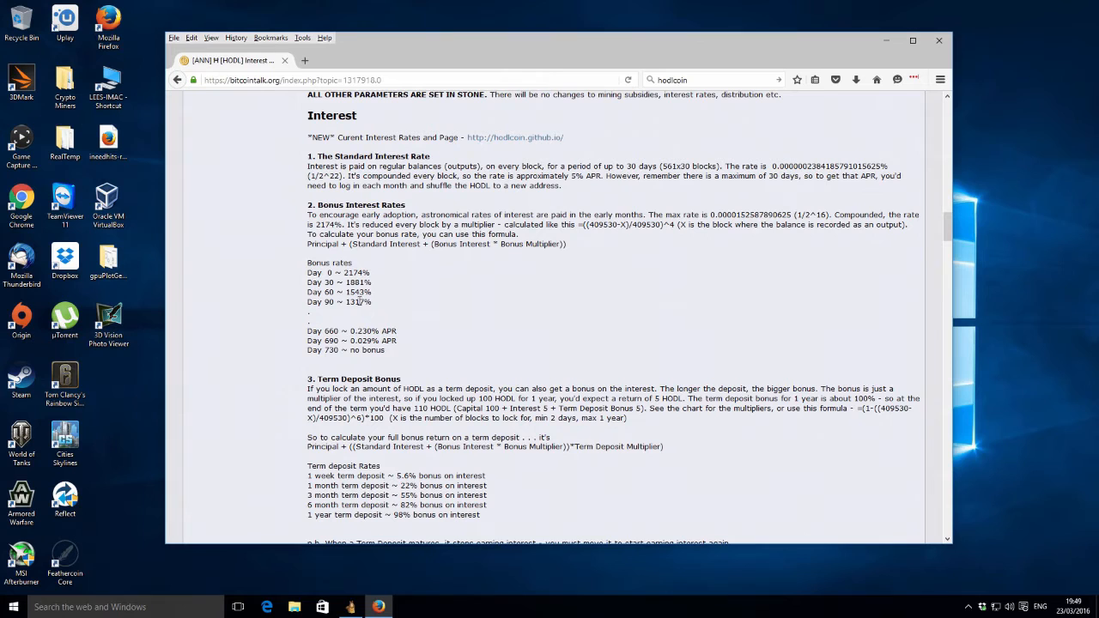
Step: Scroll to the Term Deposit Bonus and How To Make A Term Deposit sections
scroll(down, 3)
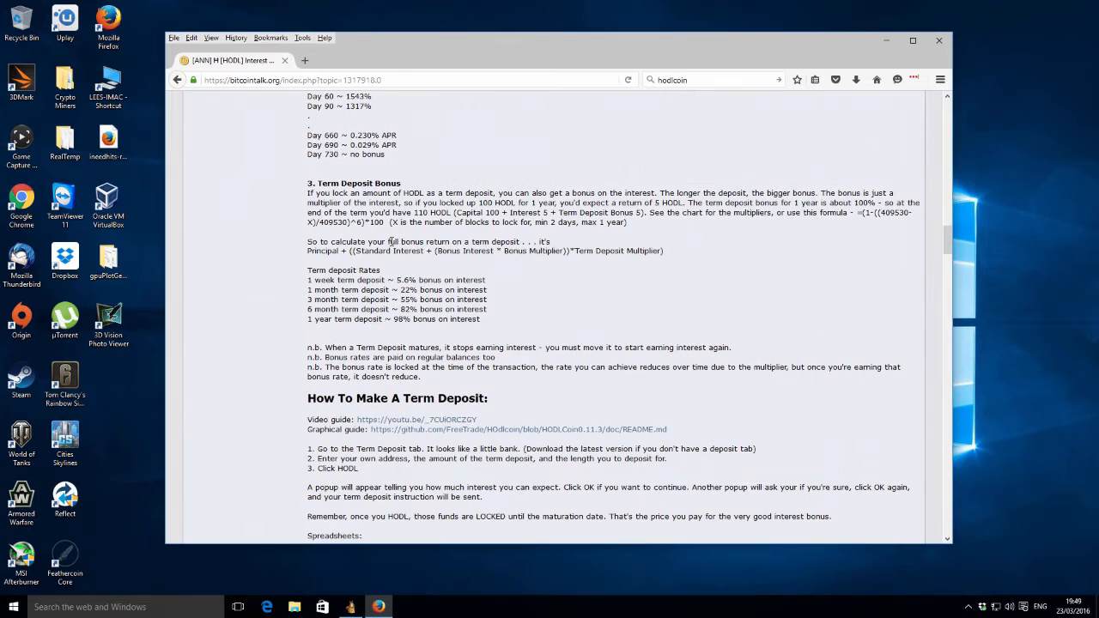
mouse_move(526, 268)
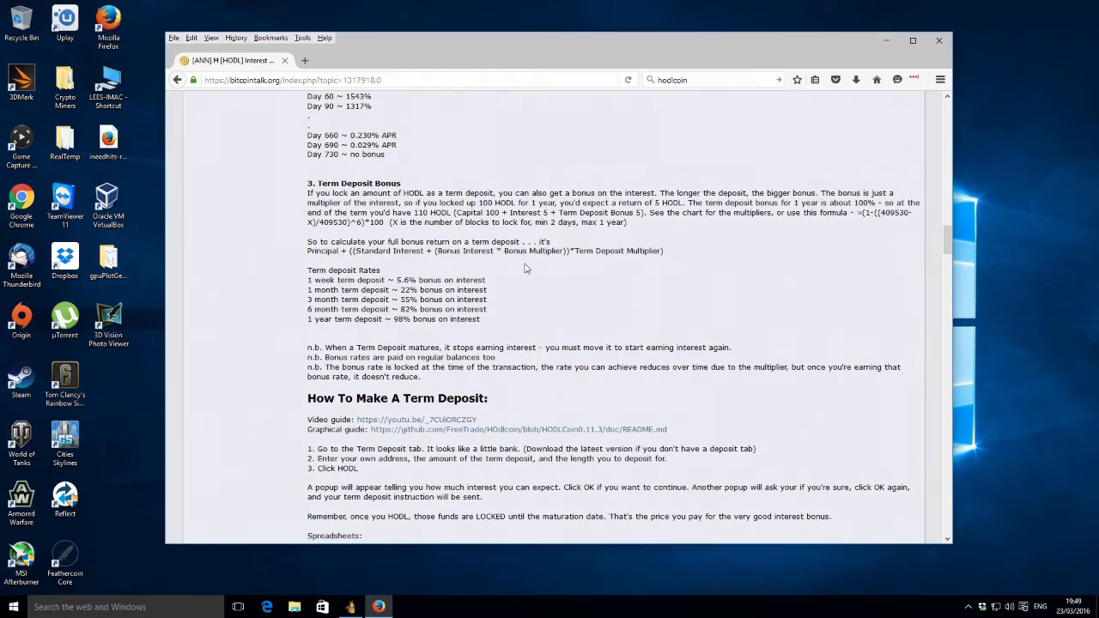
mouse_move(509, 322)
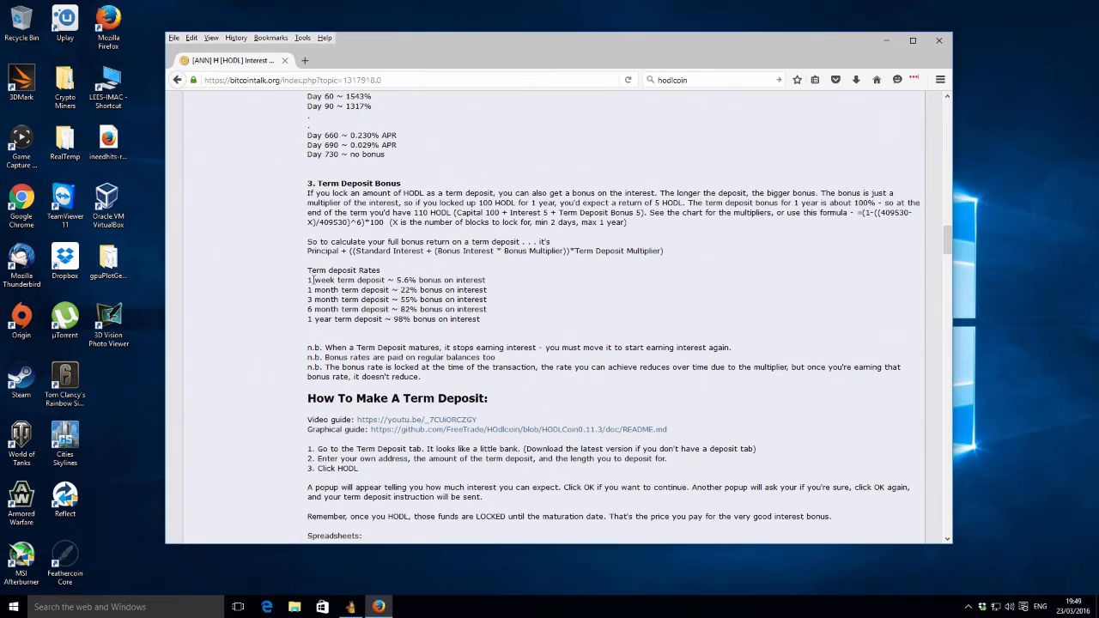
mouse_move(507, 295)
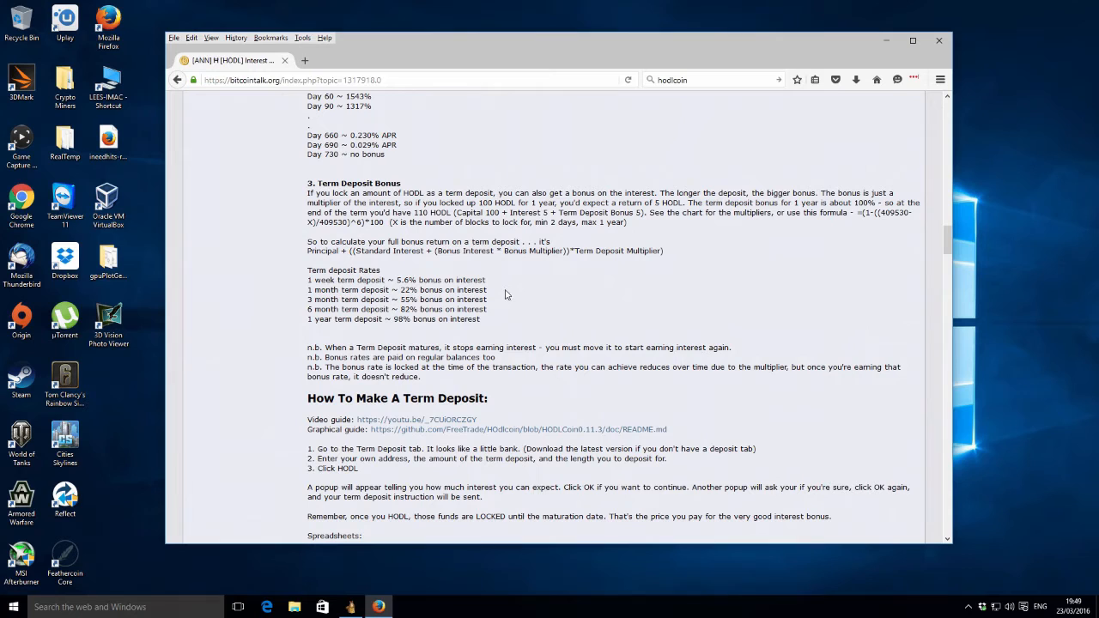
scroll(down, 3)
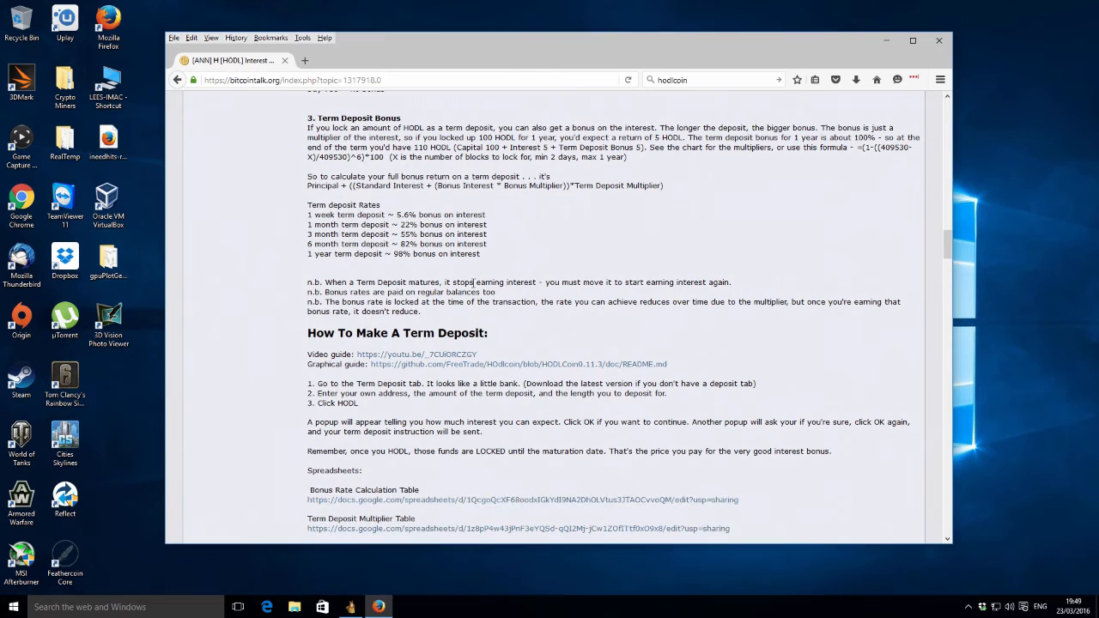
Step: Minimize Firefox and open the wallet's Mining menu for Solo Mining On
click(350, 607)
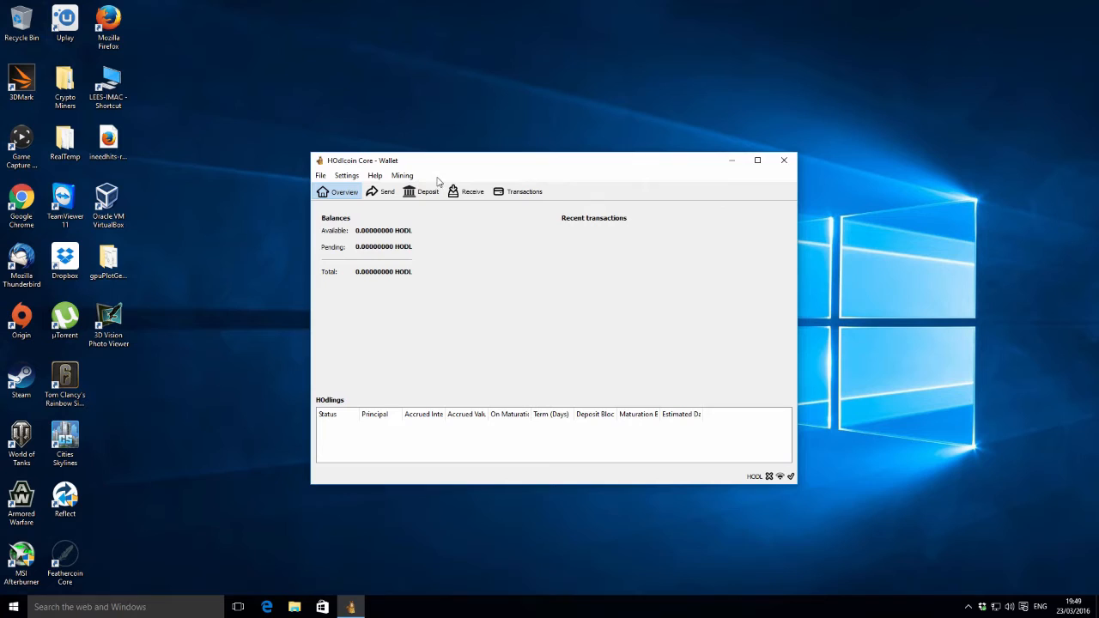
click(402, 175)
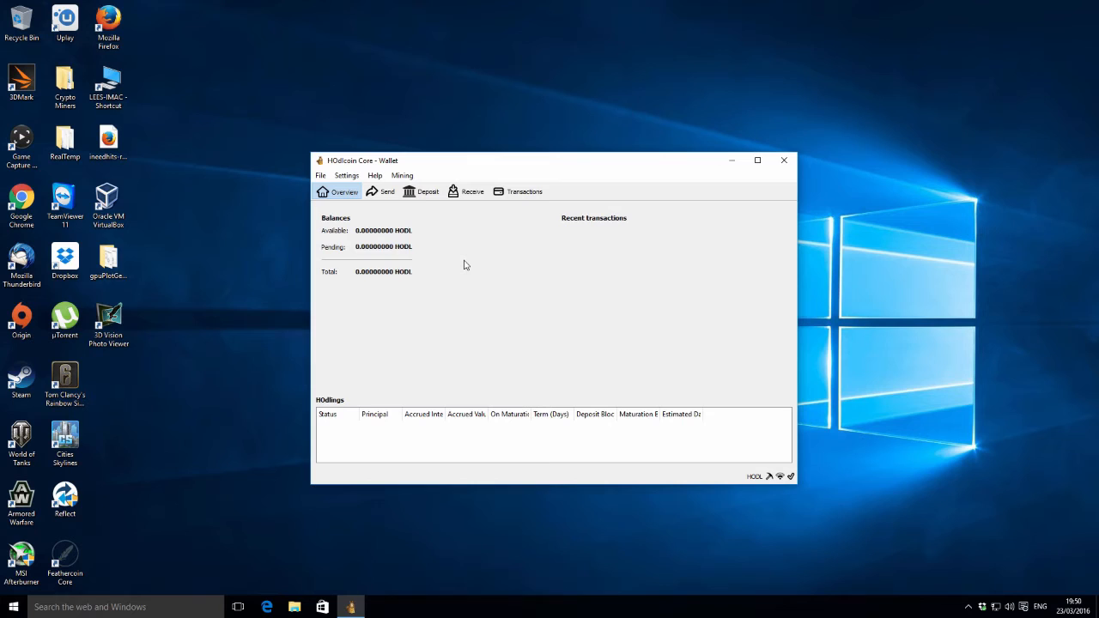
mouse_move(755, 477)
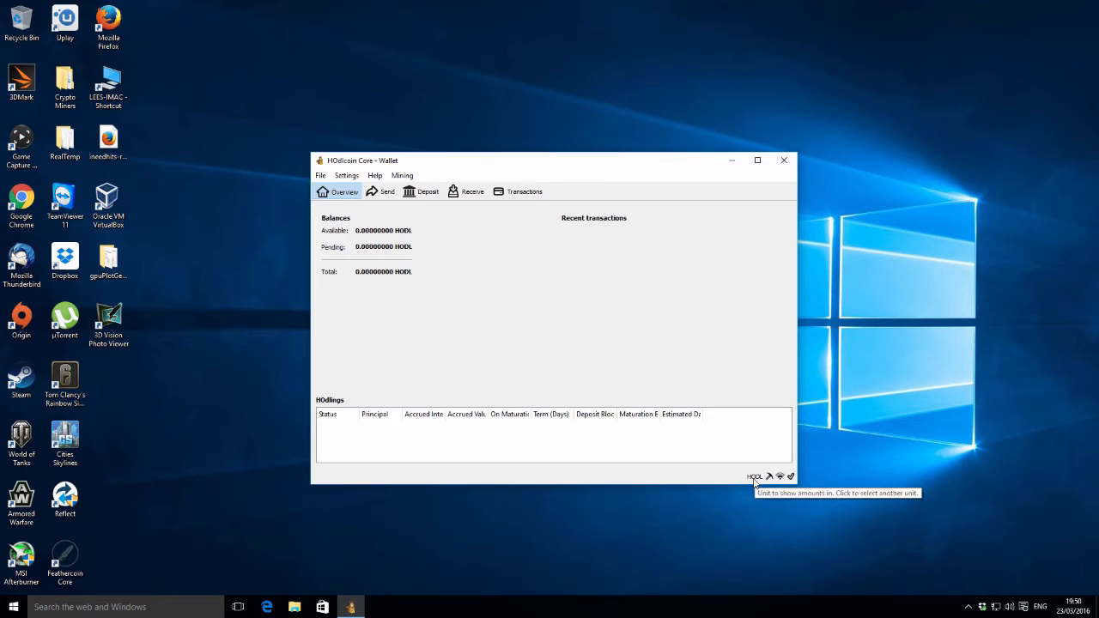
mouse_move(778, 476)
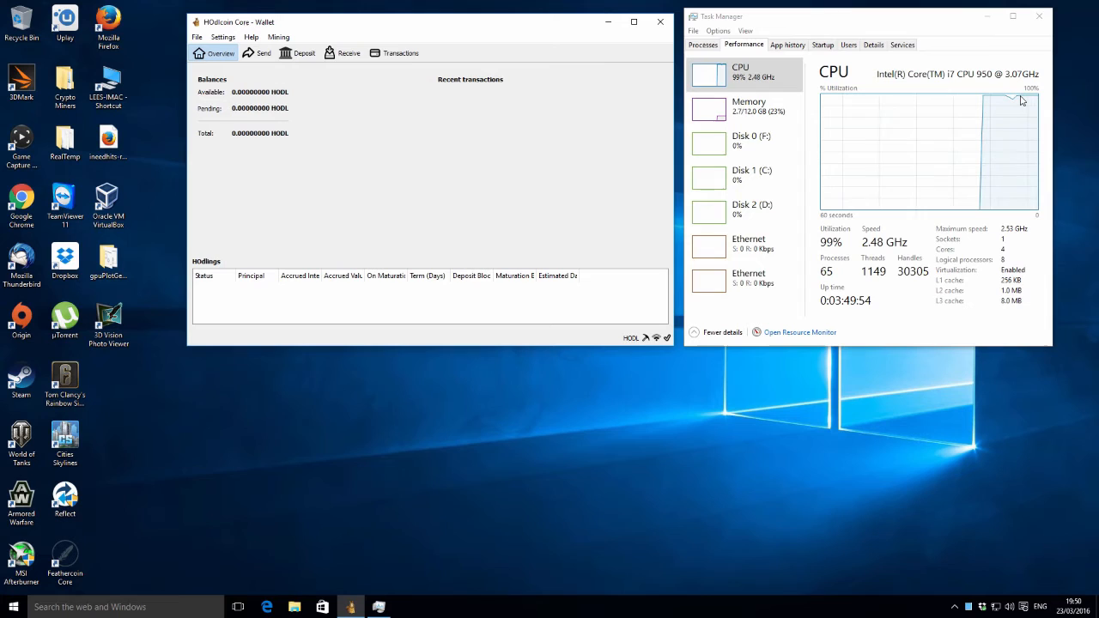
mouse_move(906, 82)
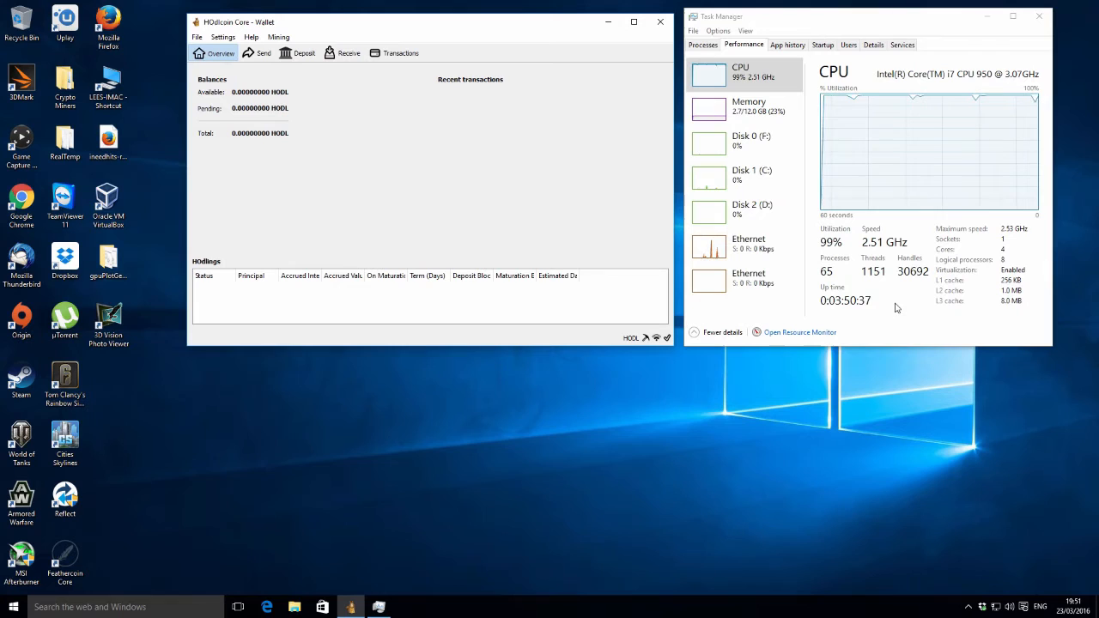
mouse_move(667, 337)
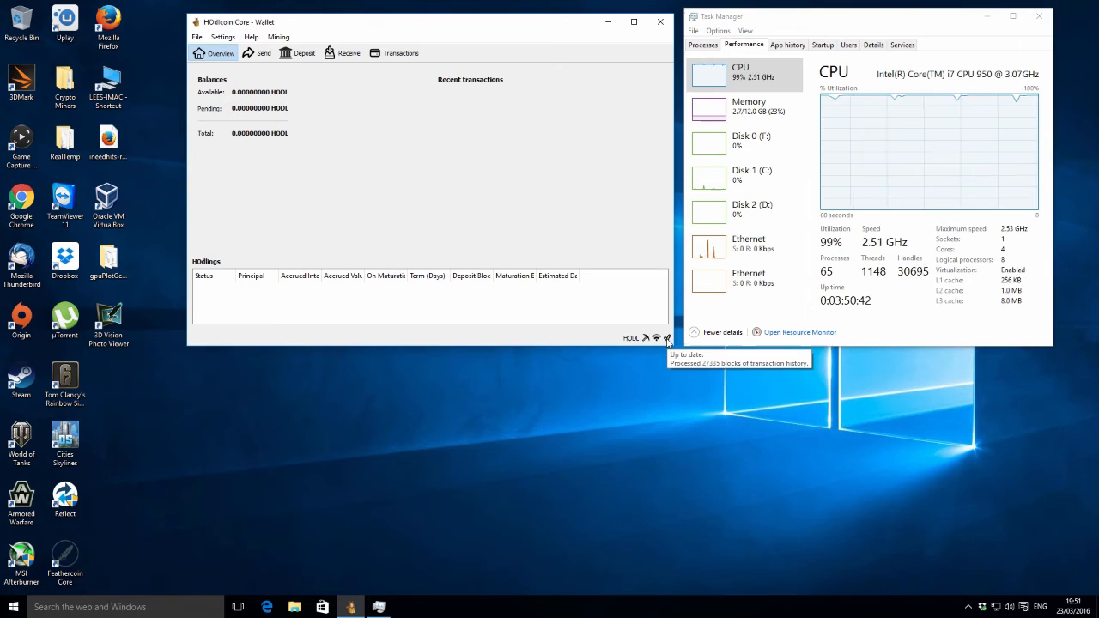
mouse_move(646, 337)
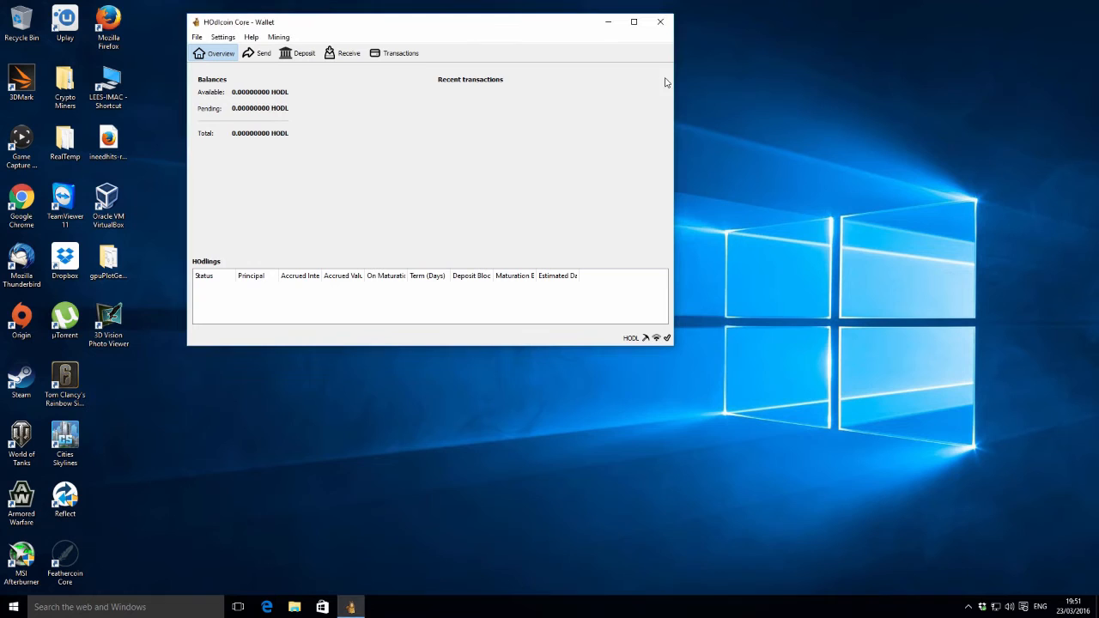
Step: Close the HOdlcoin Core wallet window
click(660, 21)
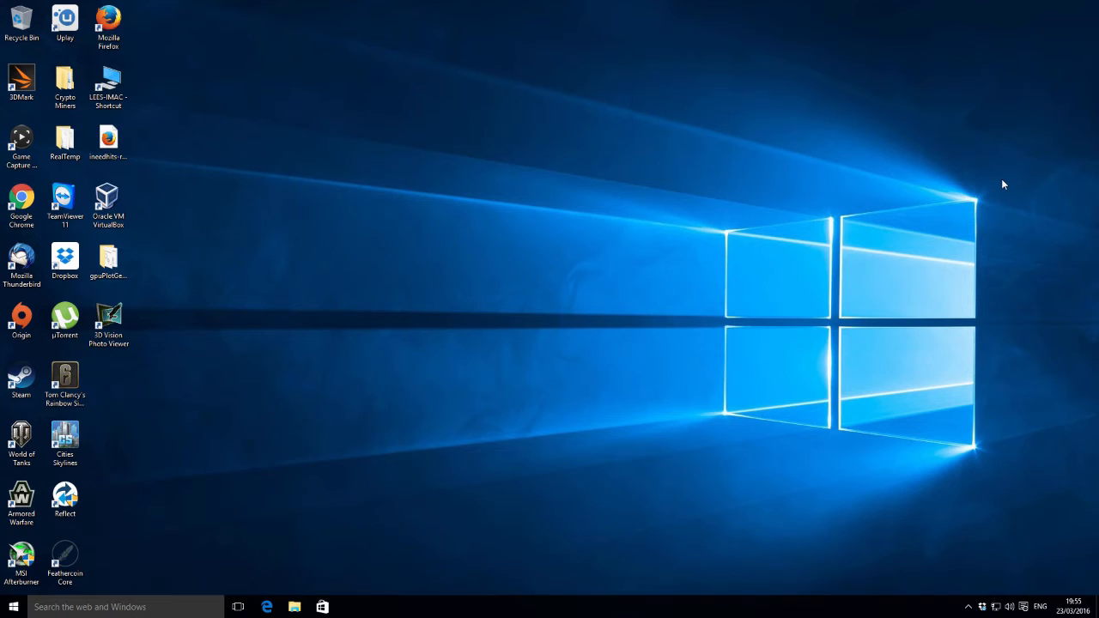
mouse_move(65, 137)
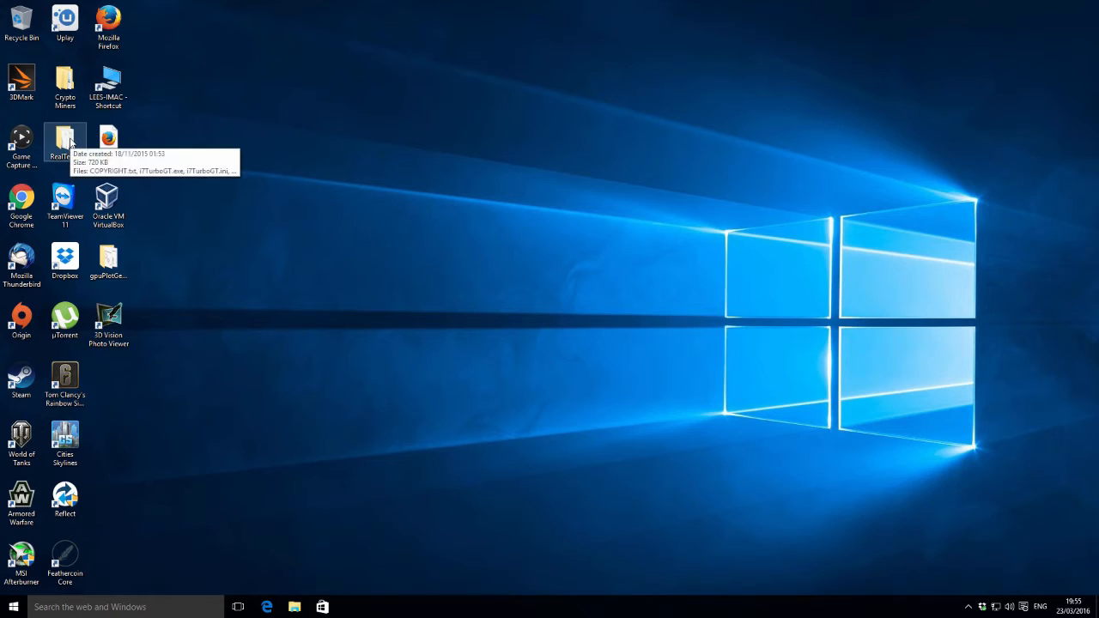
Step: Open the RealTemp desktop folder and launch RealTemp.exe
double_click(64, 142)
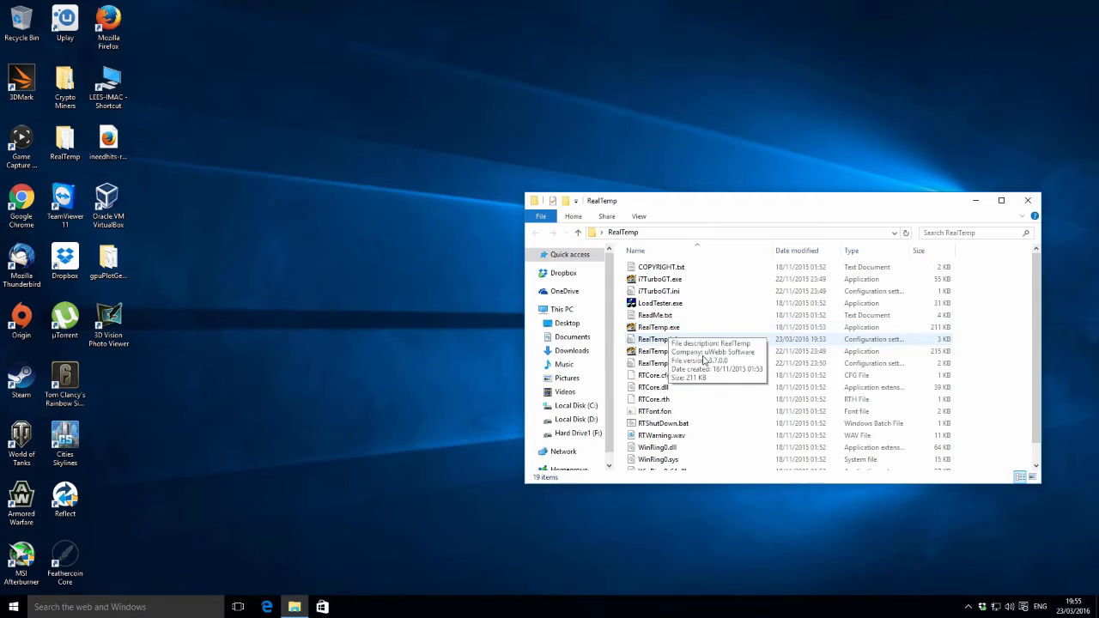
double_click(659, 327)
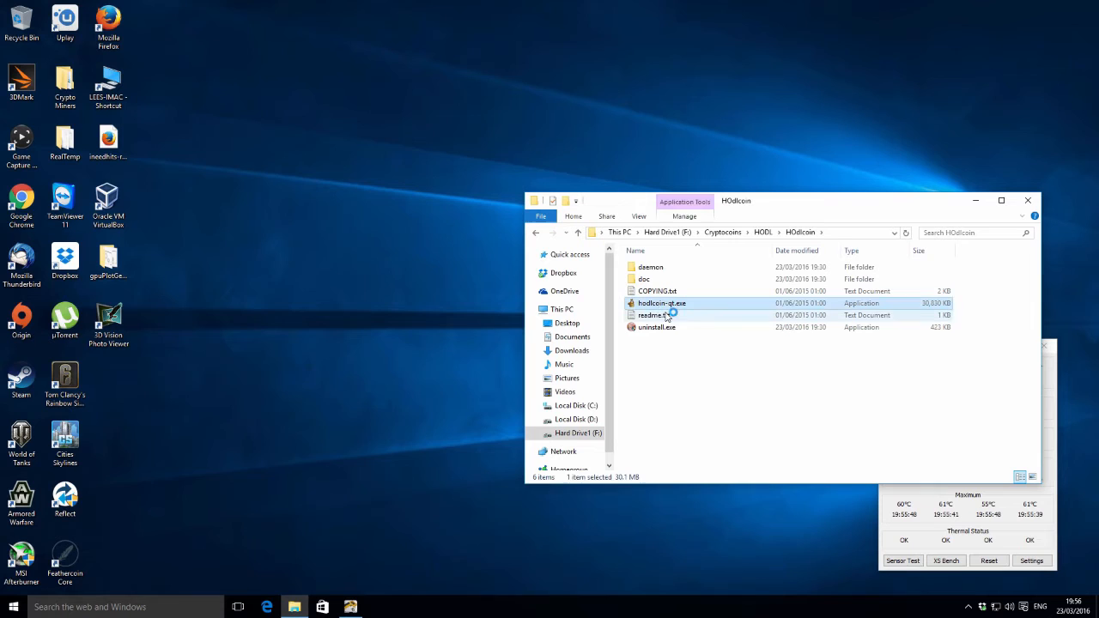
Step: Launch hodlcoin-qt.exe from F:\Cryptocoins\HODL\HOdlcoin
double_click(662, 304)
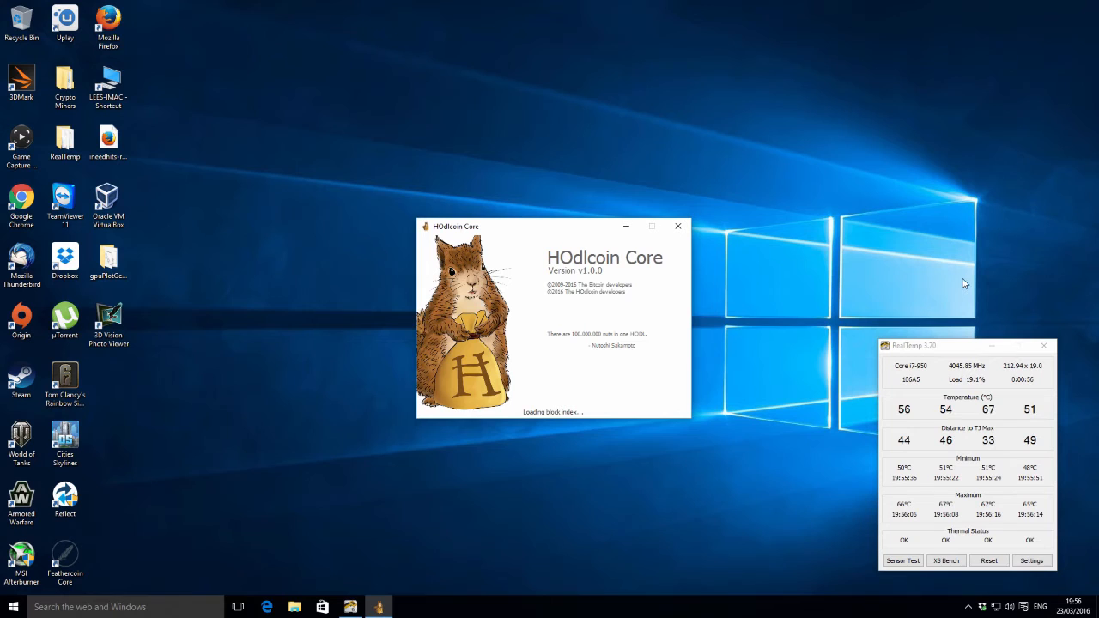
mouse_move(944, 263)
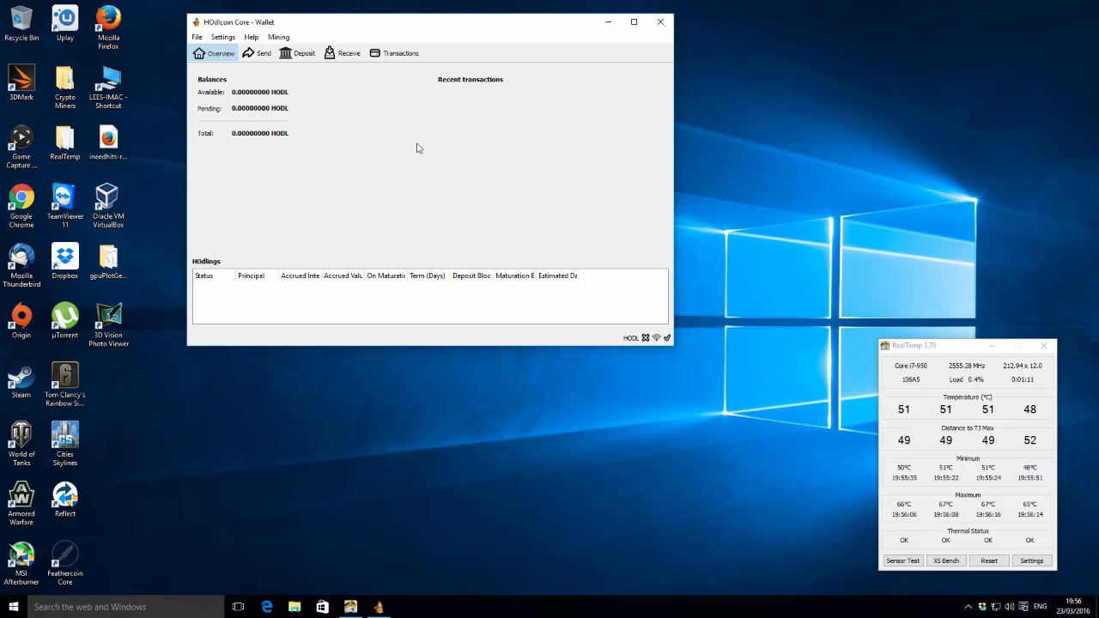
Step: Enable mining from the wallet's Mining menu, pushing CPU usage to 99%
click(278, 37)
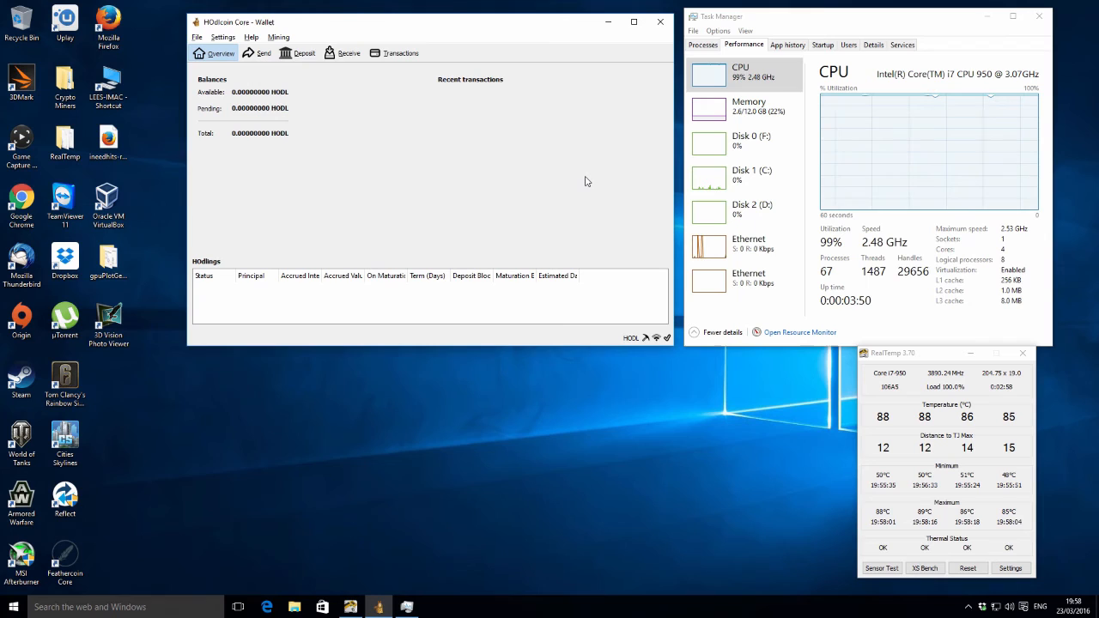
mouse_move(566, 218)
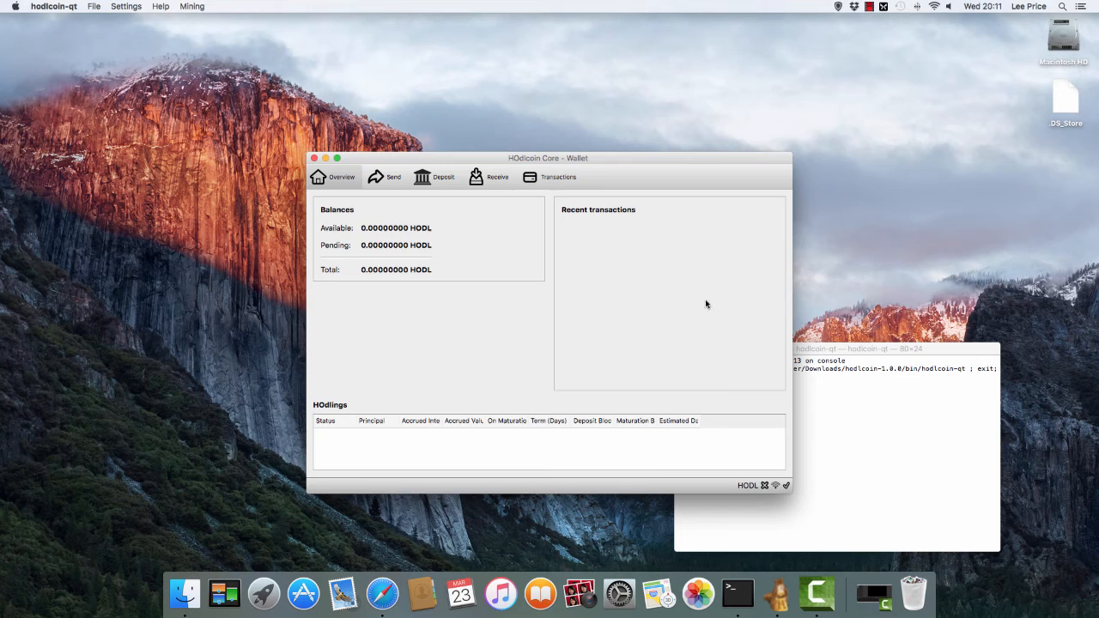
mouse_move(674, 489)
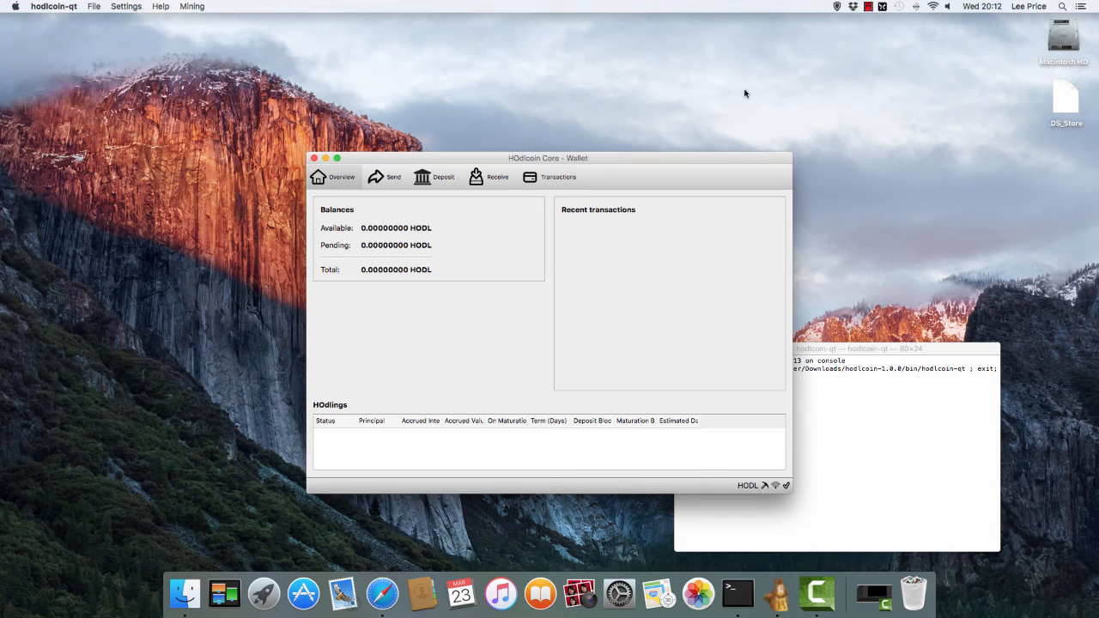
mouse_move(598, 273)
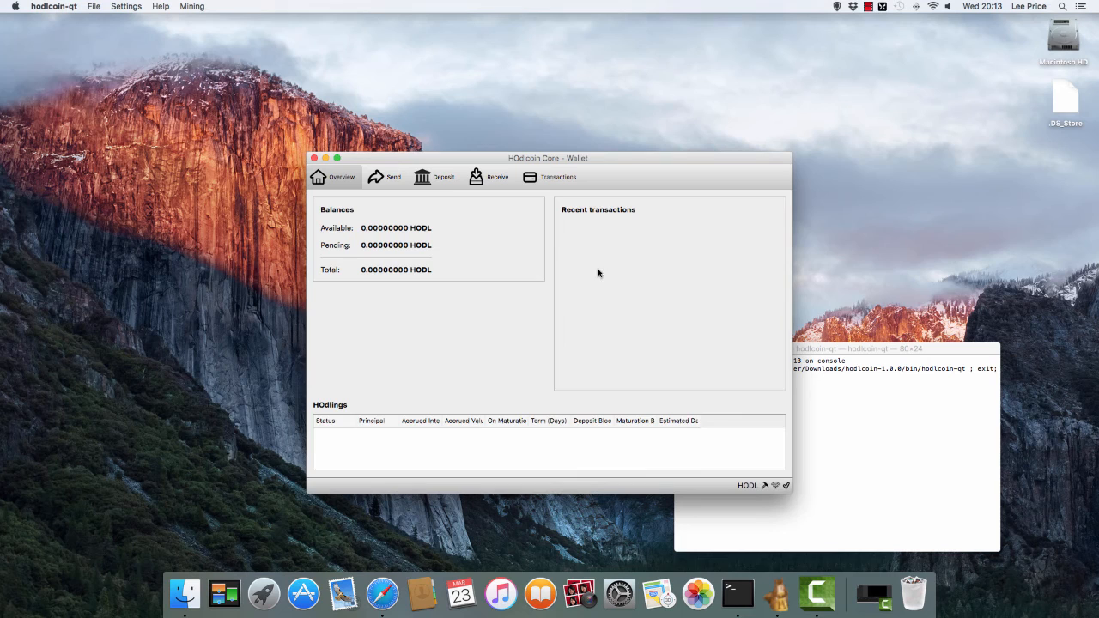
mouse_move(765, 486)
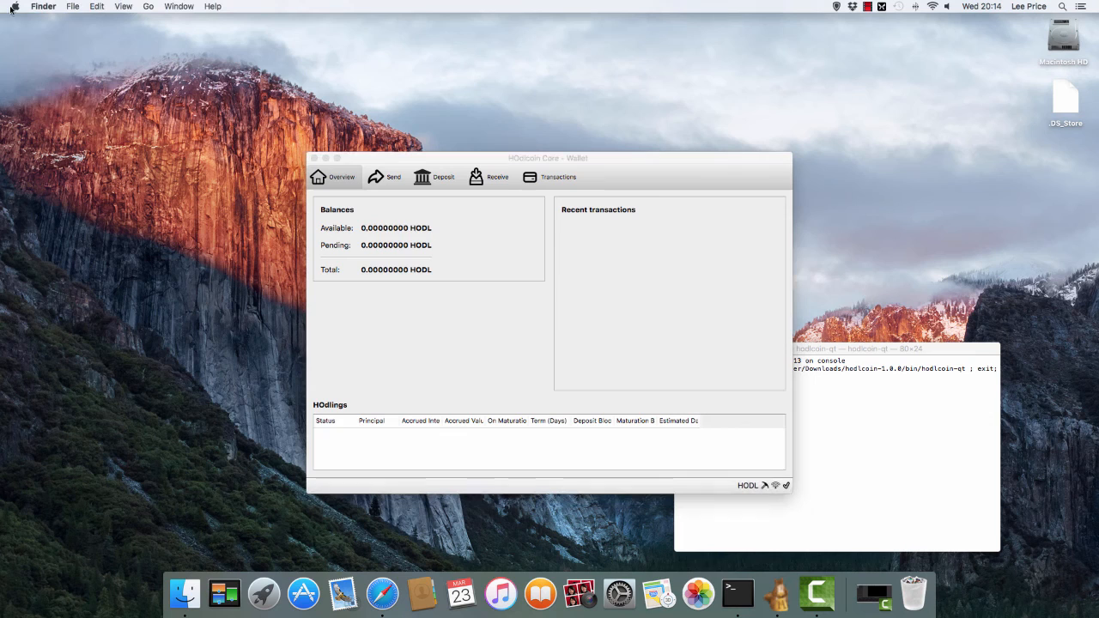
Step: Open About This Mac to show El Capitan 10.11.1, 2.5 GHz Core i5, 4 GB memory
click(15, 6)
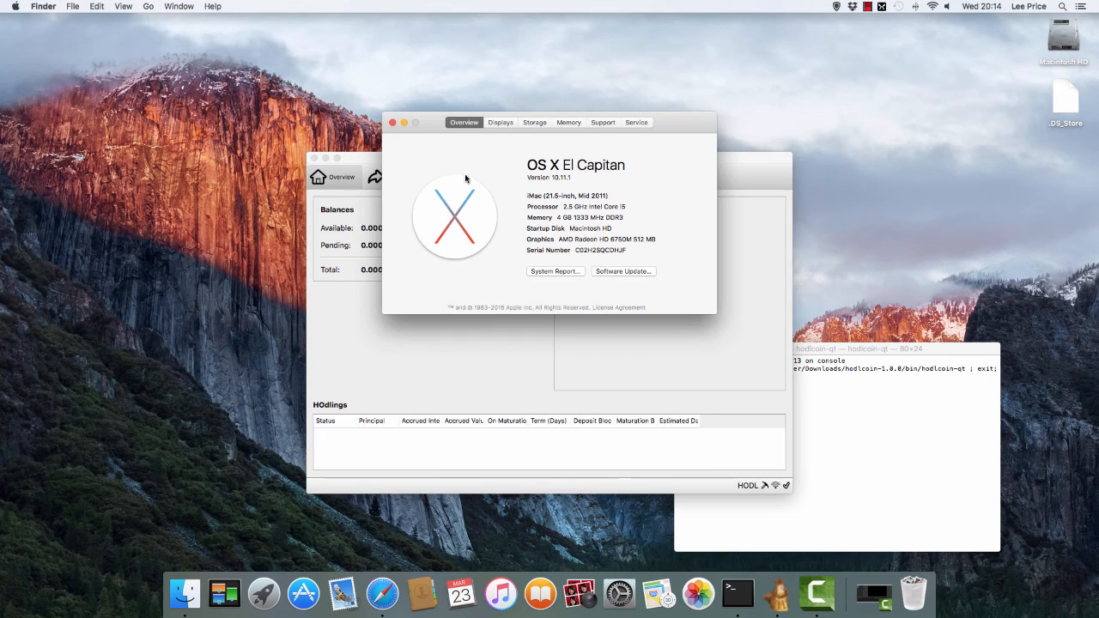
mouse_move(659, 164)
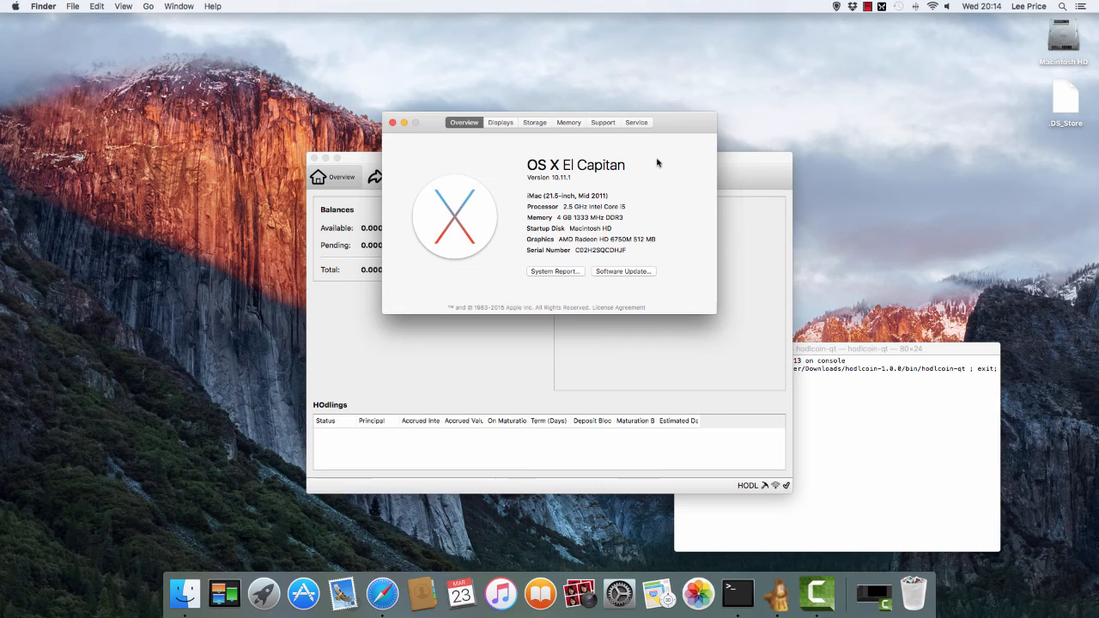
Step: Close About This Mac and return to the HOdlcoin wallet showing 0 HODL balances
click(393, 122)
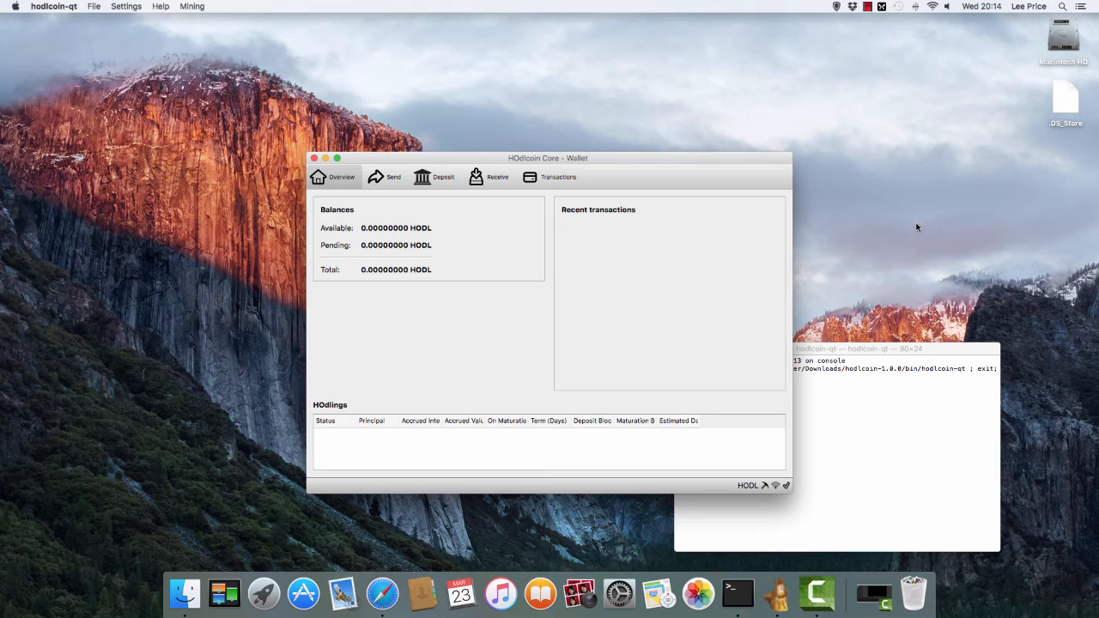
mouse_move(700, 281)
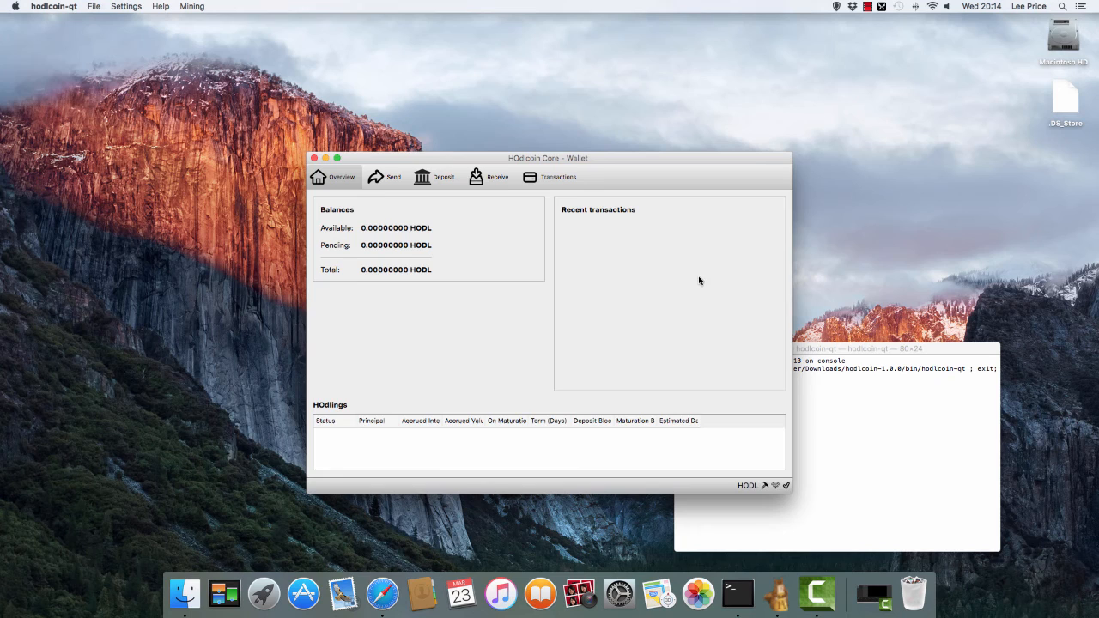
mouse_move(695, 284)
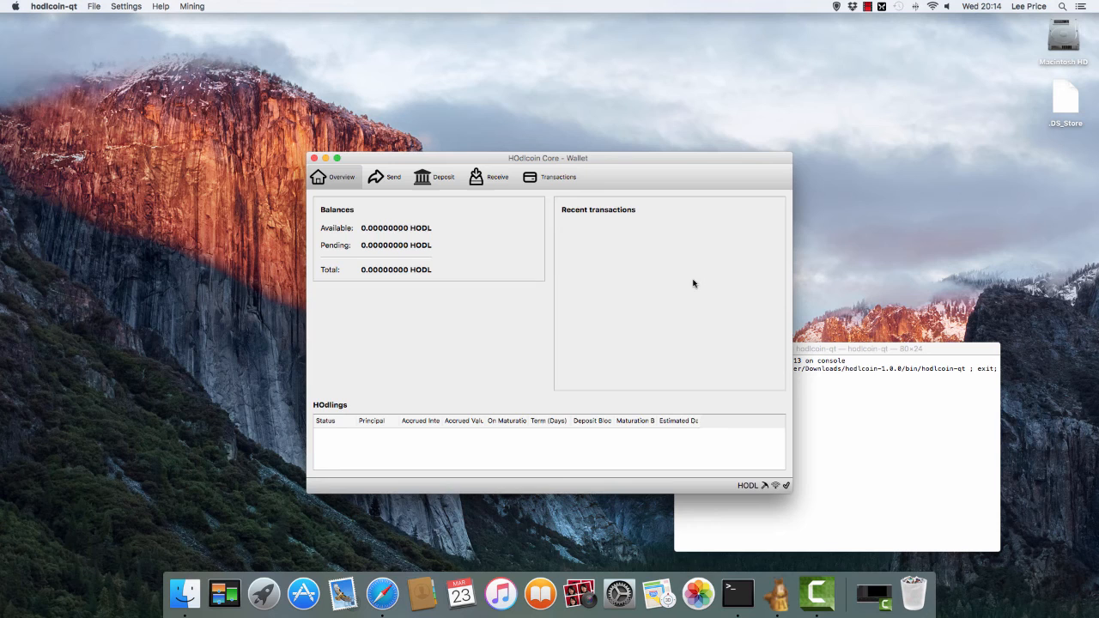
click(867, 6)
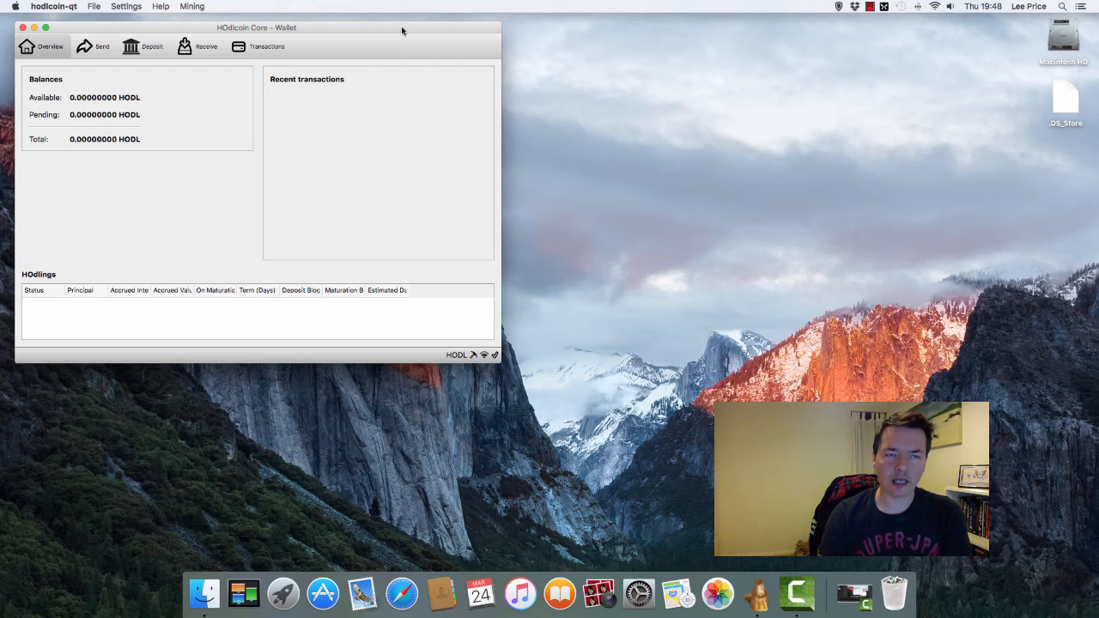
mouse_move(355, 245)
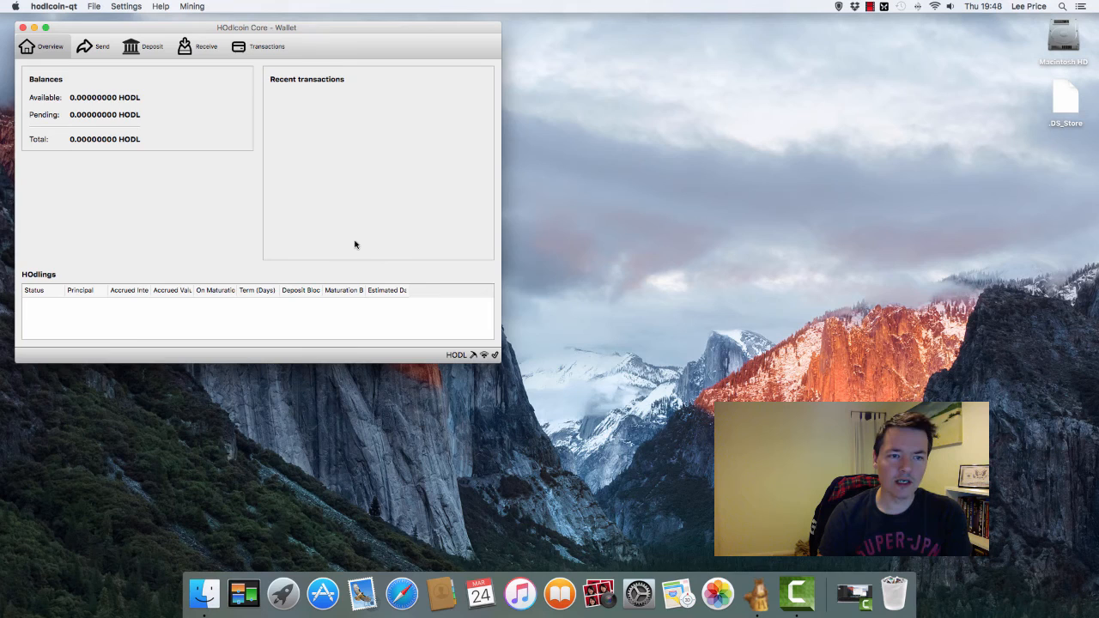
mouse_move(410, 408)
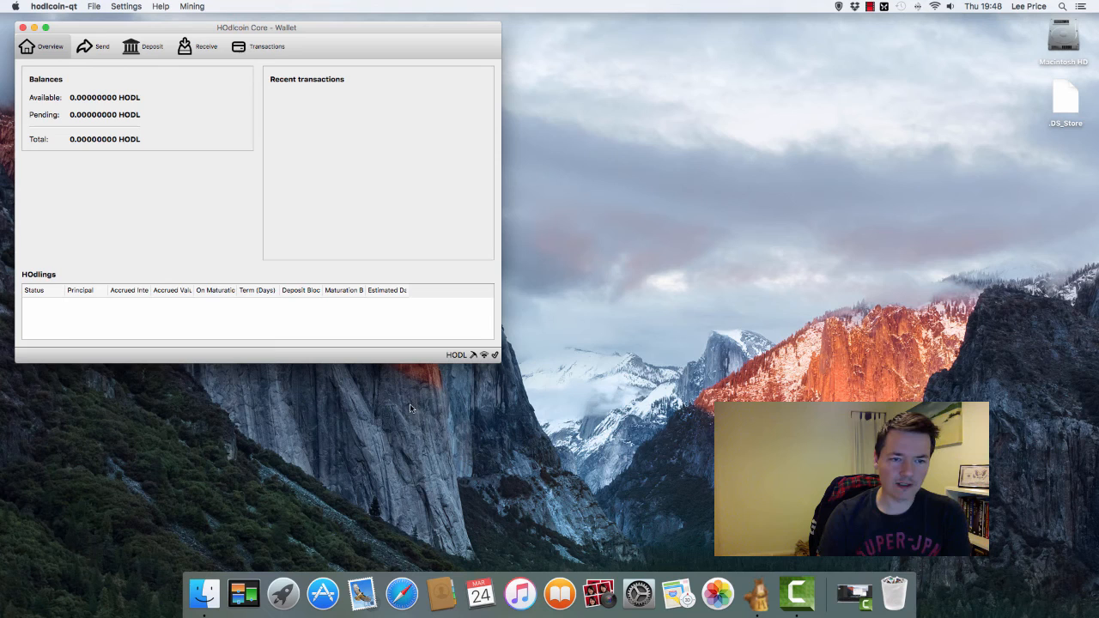
mouse_move(472, 356)
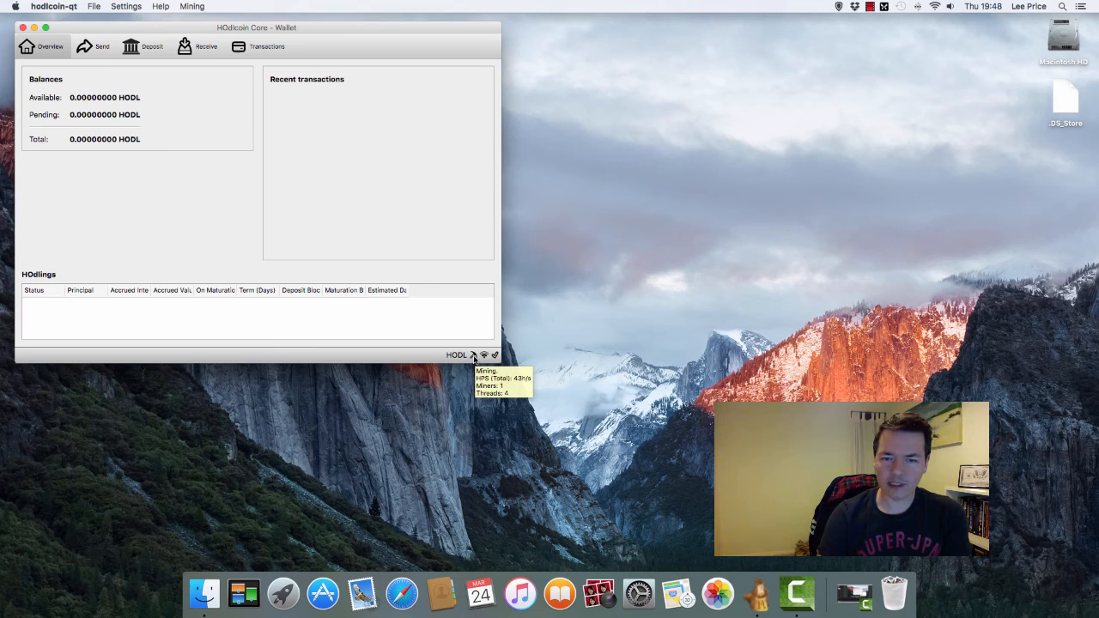
mouse_move(266, 255)
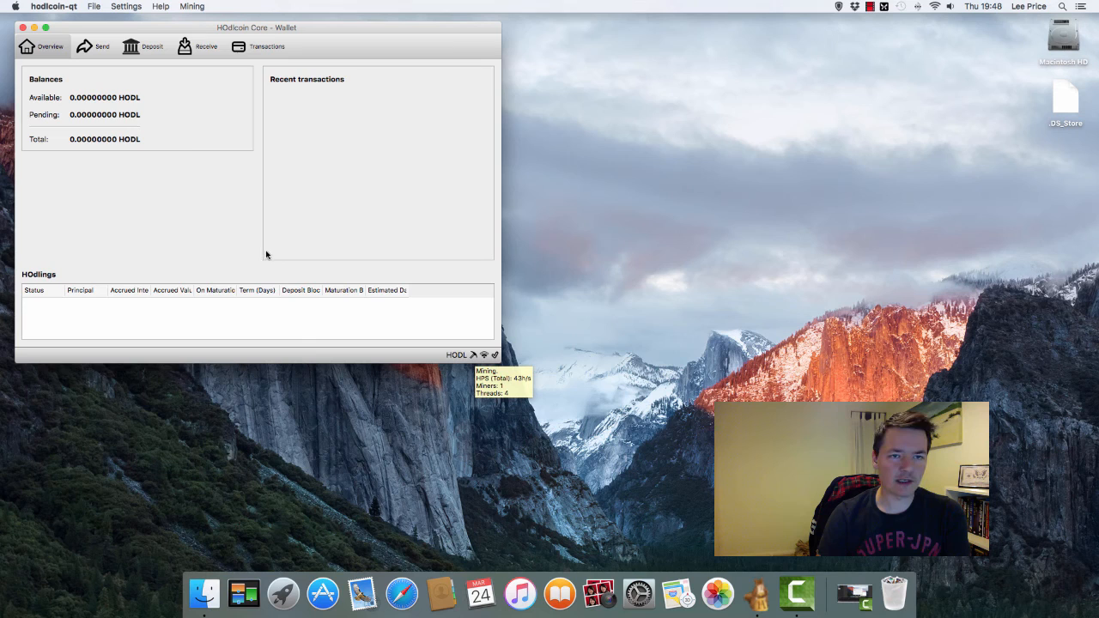
mouse_move(236, 247)
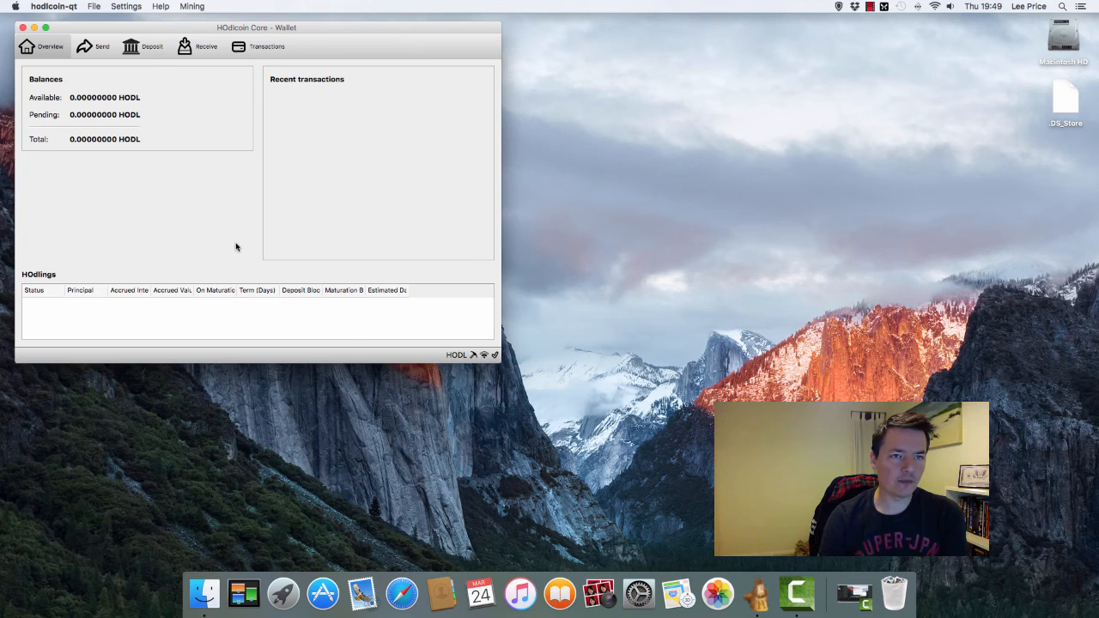
mouse_move(245, 215)
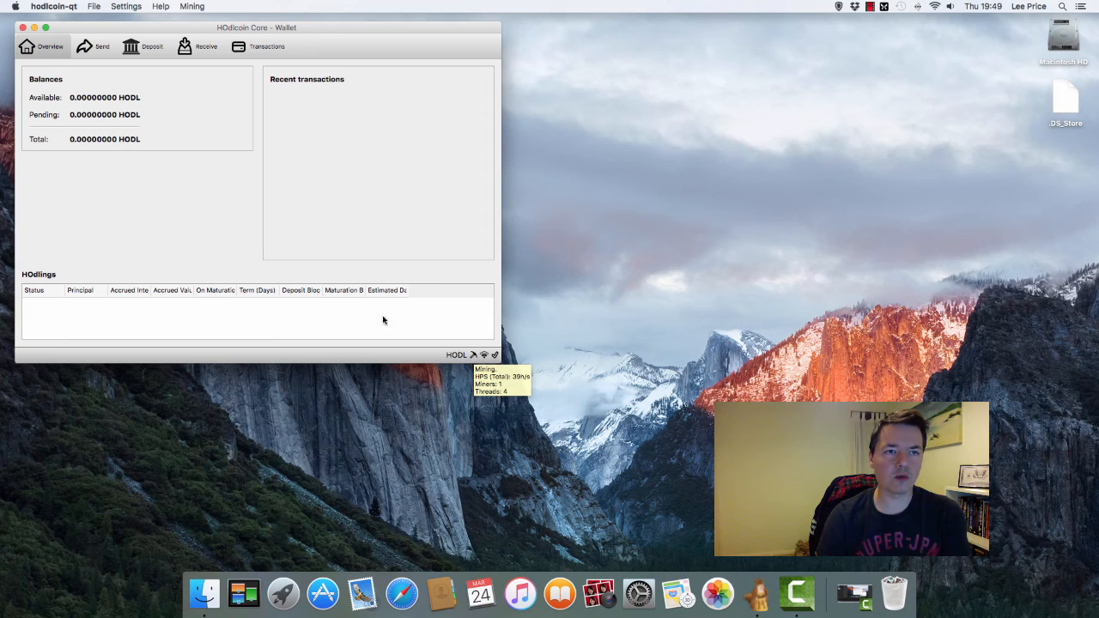
mouse_move(230, 260)
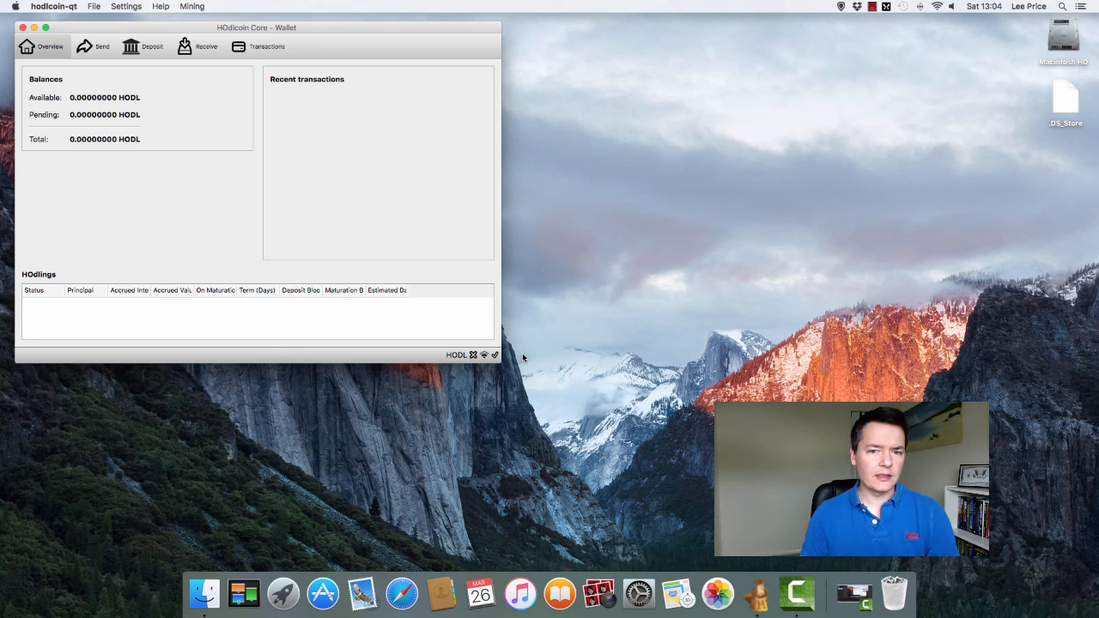
mouse_move(535, 358)
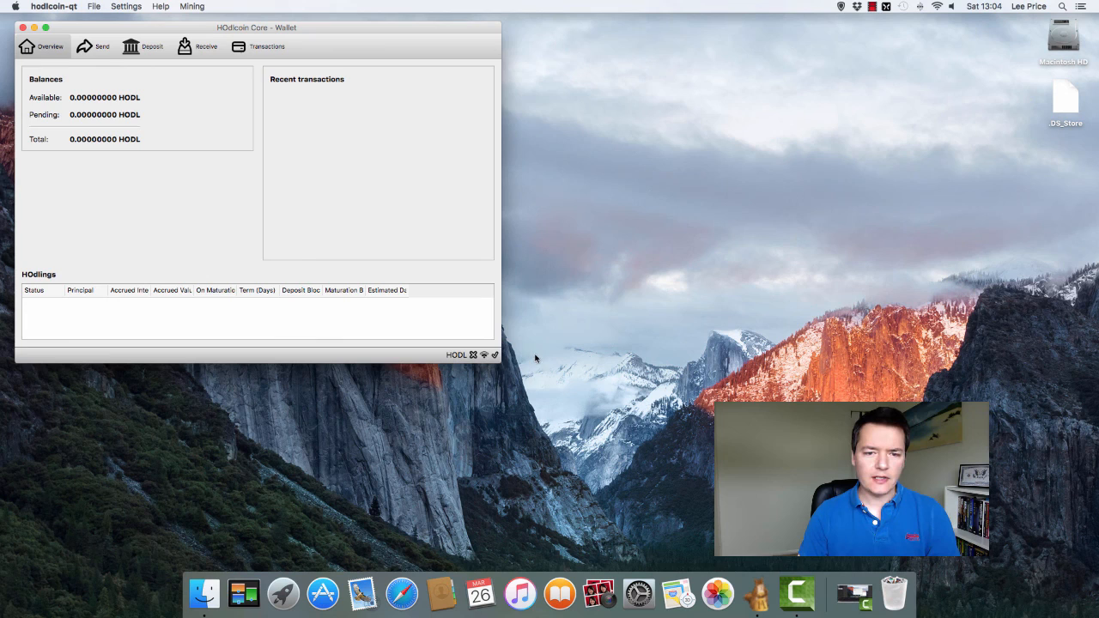
mouse_move(539, 358)
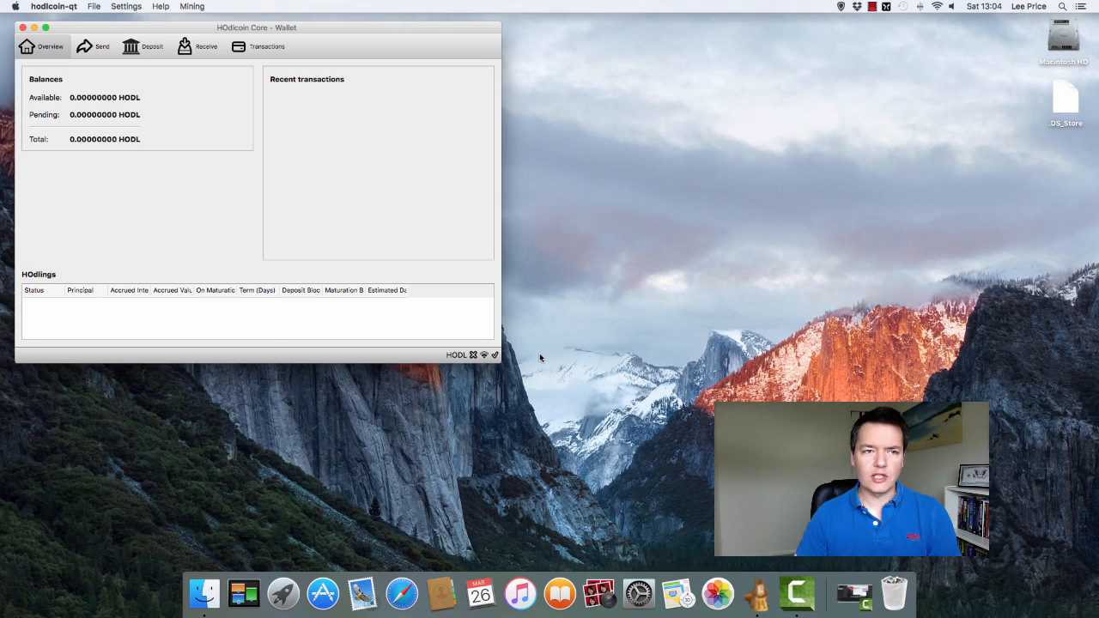